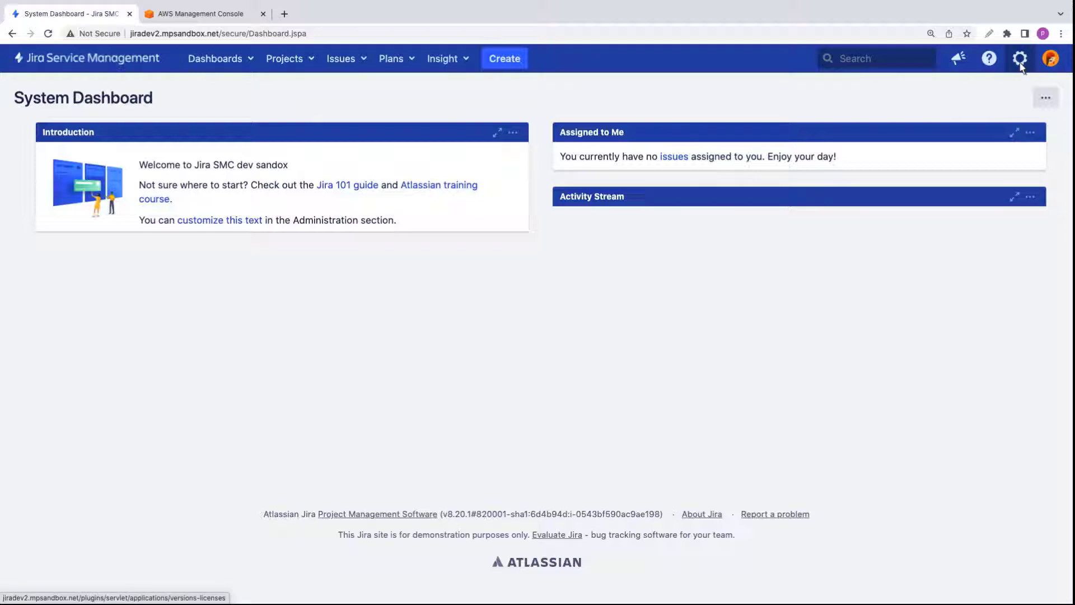
# Enter app administration by confirming administrator access with the admin password
pyautogui.click(1019, 58)
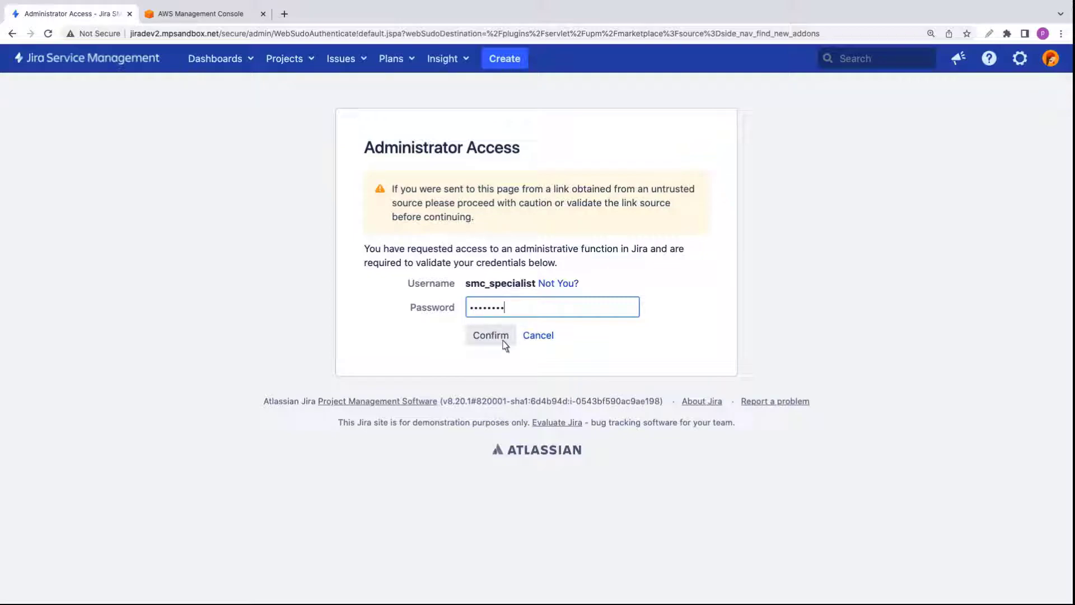
pyautogui.click(490, 335)
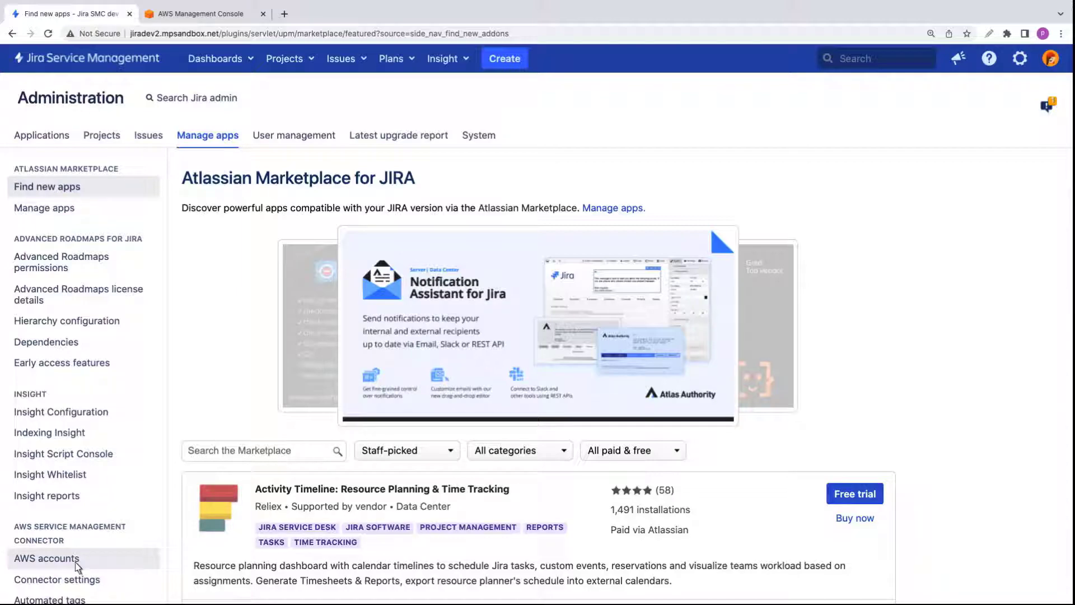
# Review the AWS accounts list and the AWS Service Management Connector settings features
pyautogui.click(47, 558)
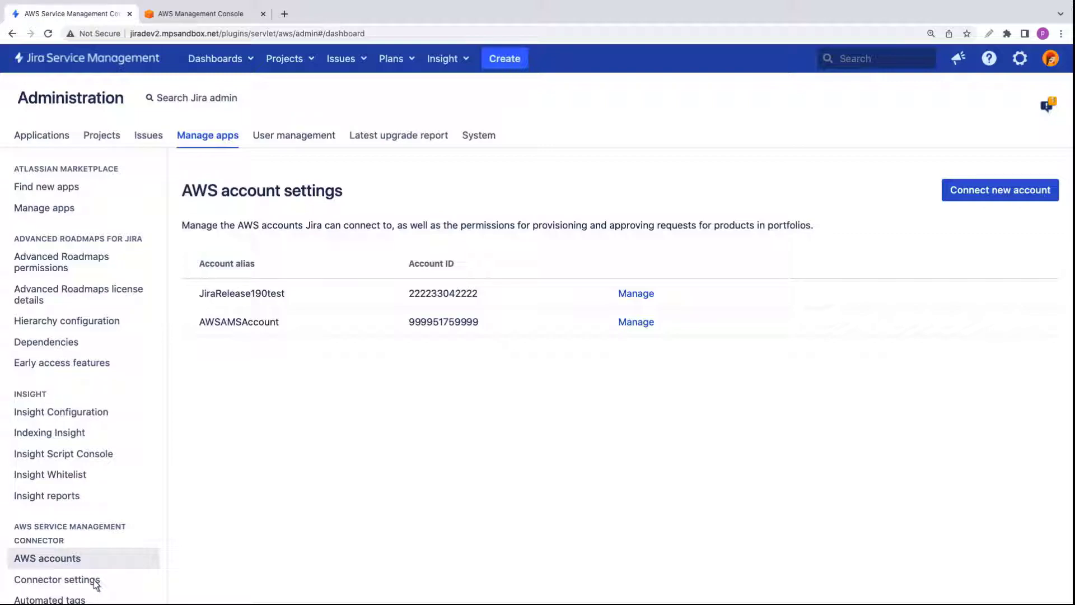
pyautogui.click(57, 579)
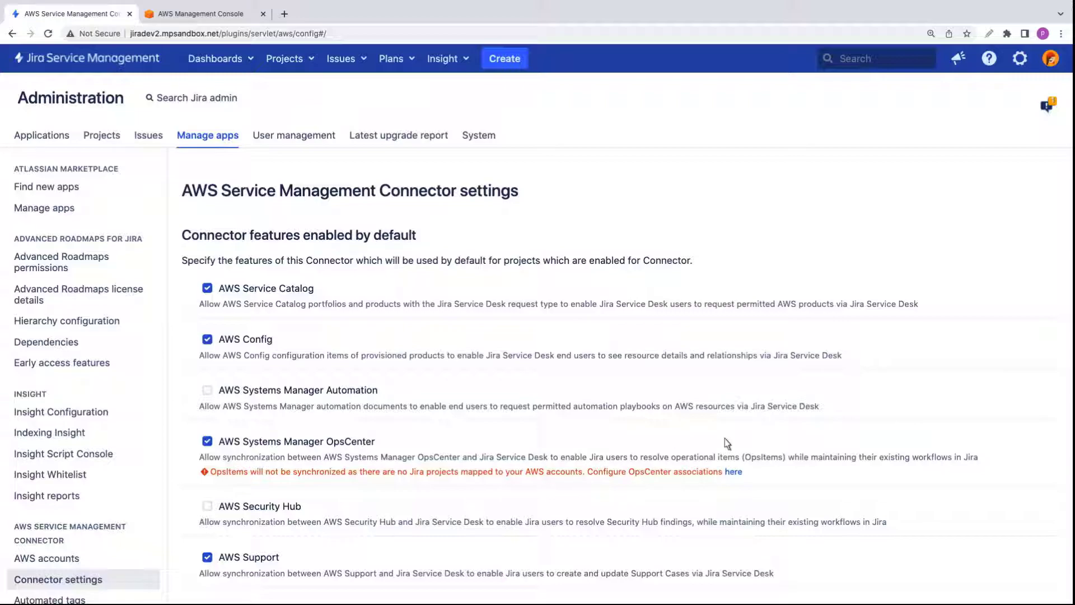
pyautogui.scroll(-3)
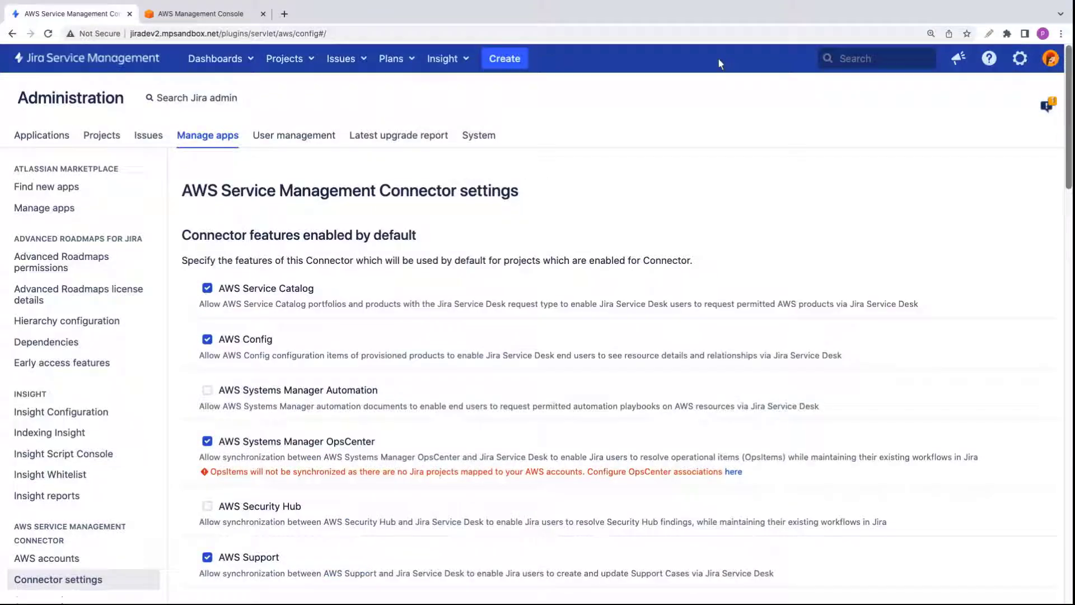
# Start a new issue in the SMCITSMproject queue
pyautogui.click(284, 58)
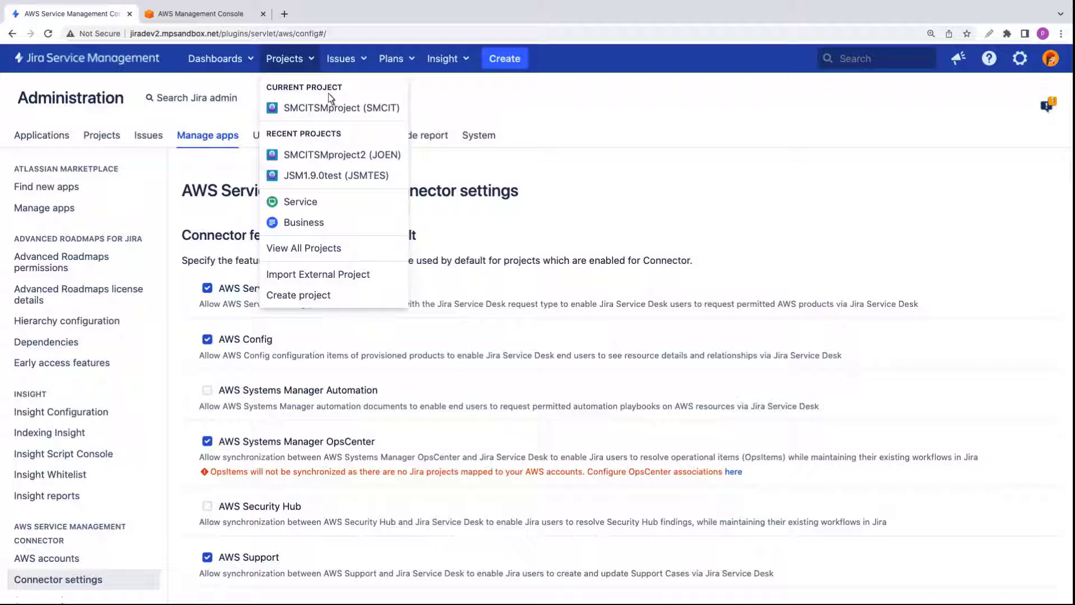
pyautogui.click(341, 107)
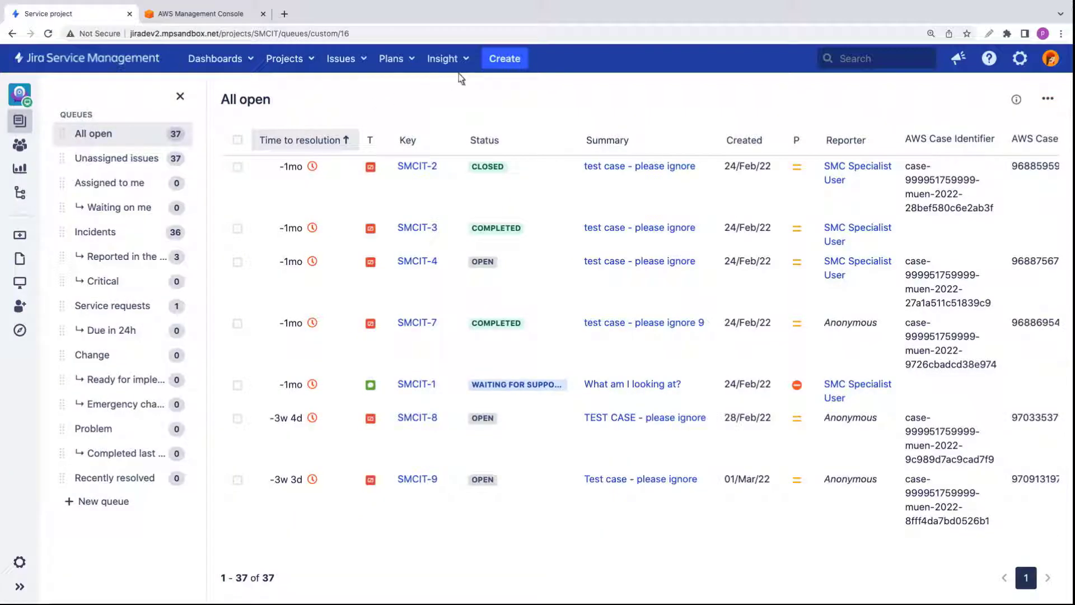
pyautogui.click(504, 58)
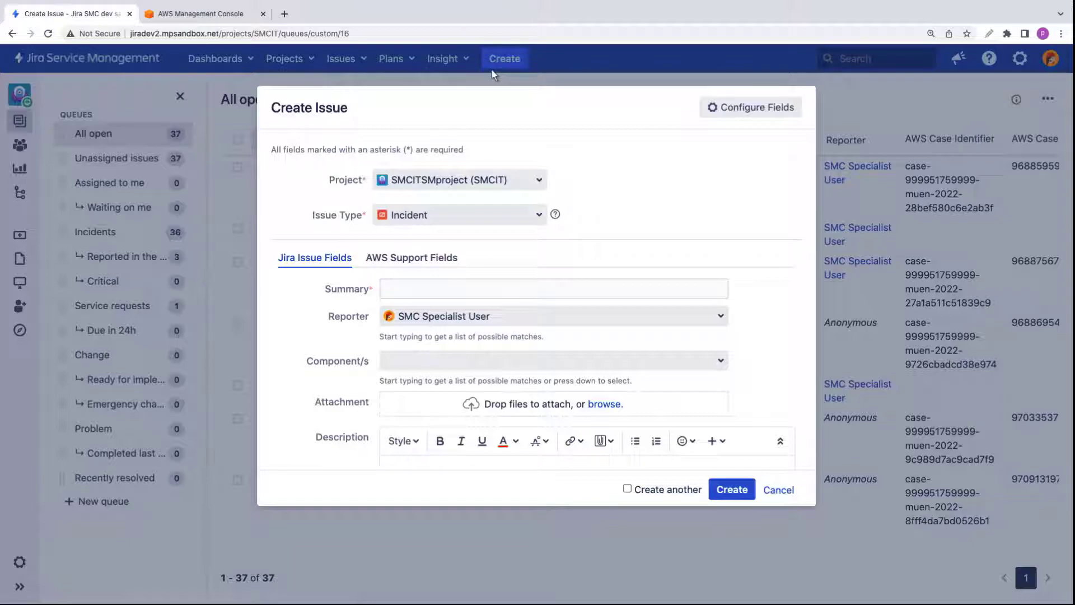
# Fill the summary 'I have an issue with my AWS service', a matching description, and Minor priority
pyautogui.write('I have')
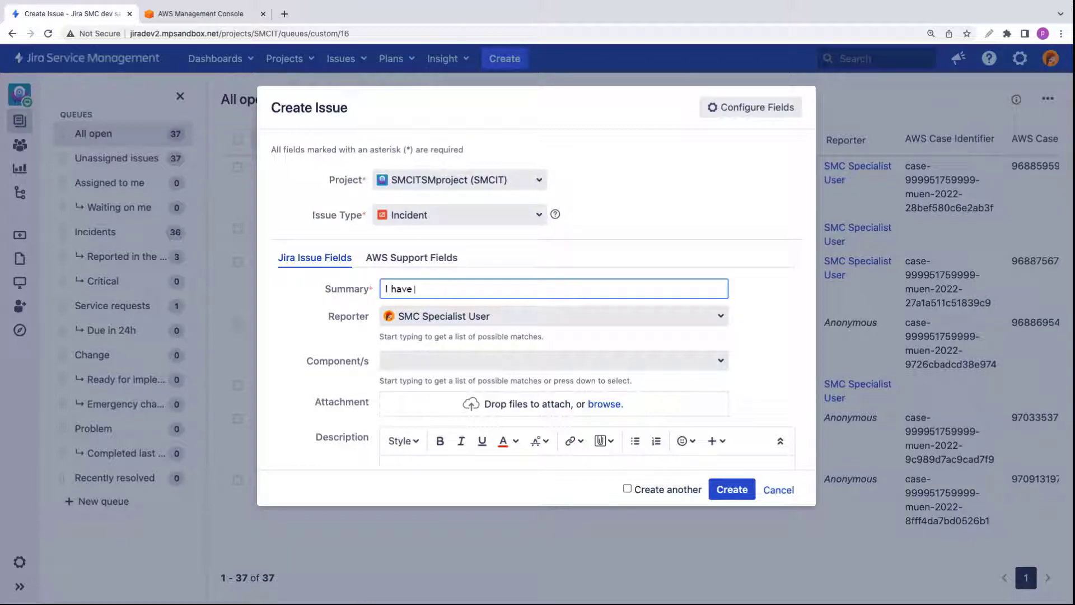
pyautogui.write('an issue with my AWS service')
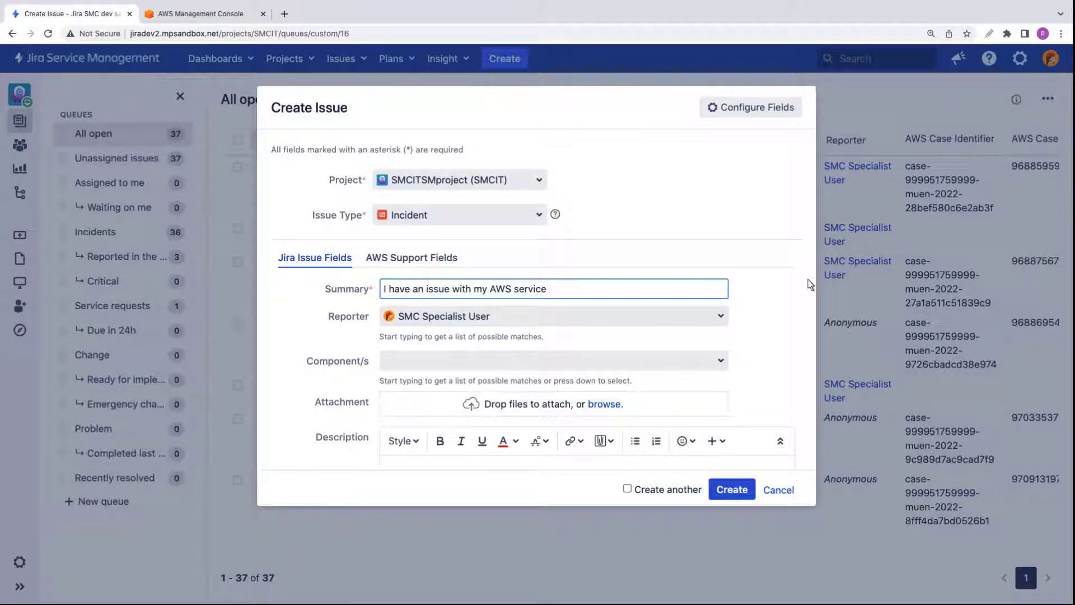
pyautogui.scroll(-3)
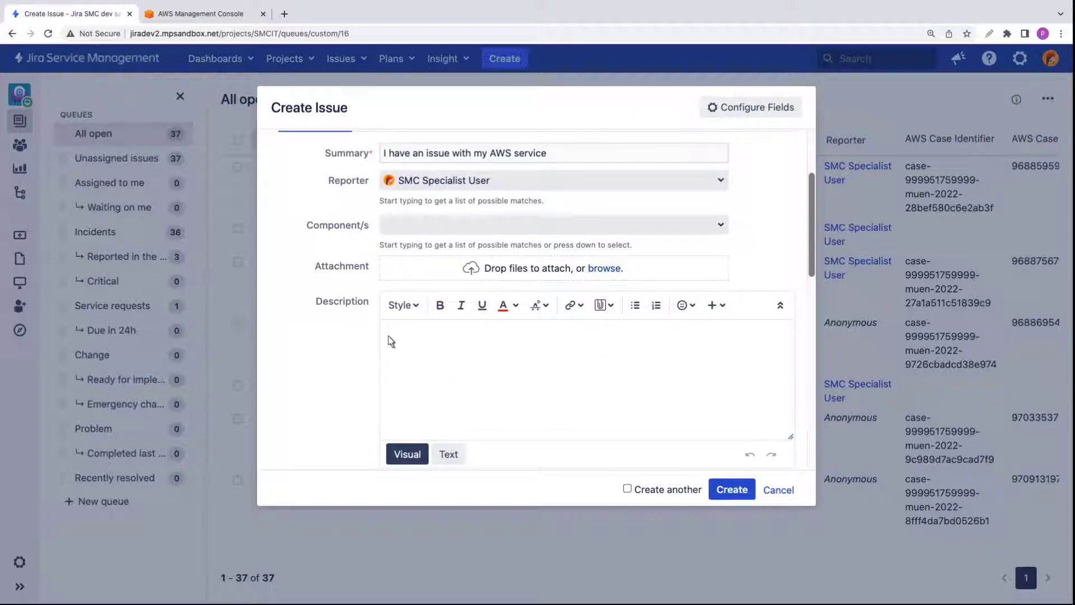
pyautogui.write('I have an issue with my AMS service')
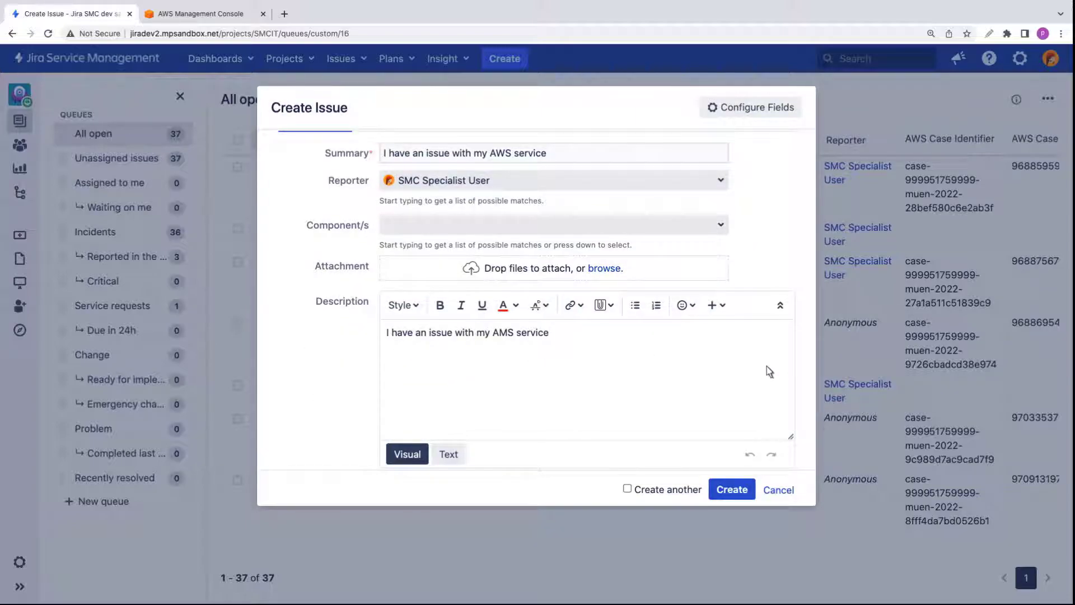
pyautogui.scroll(-3)
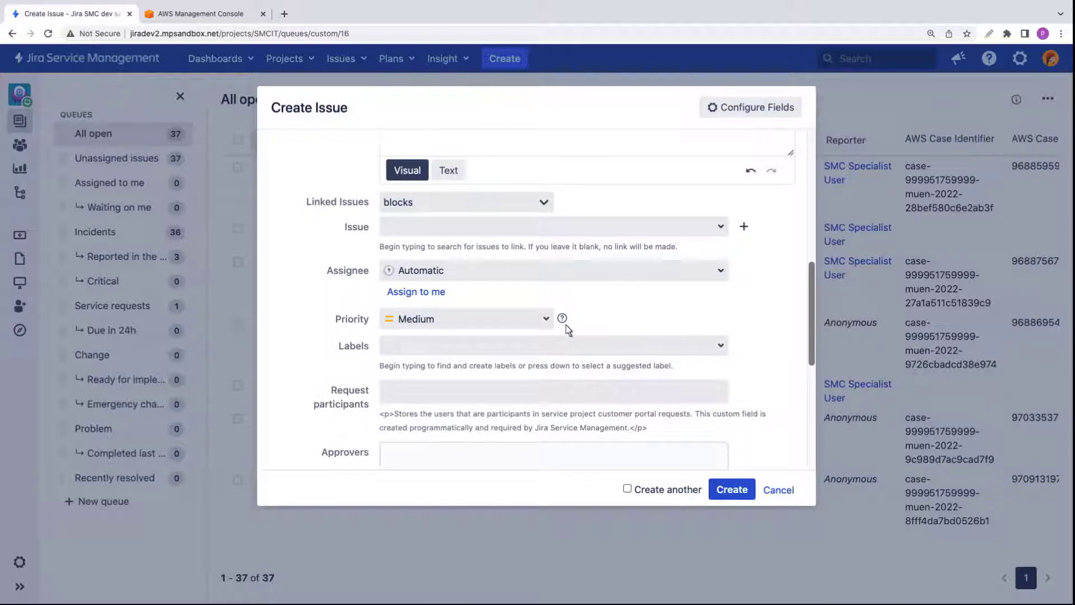
pyautogui.click(466, 318)
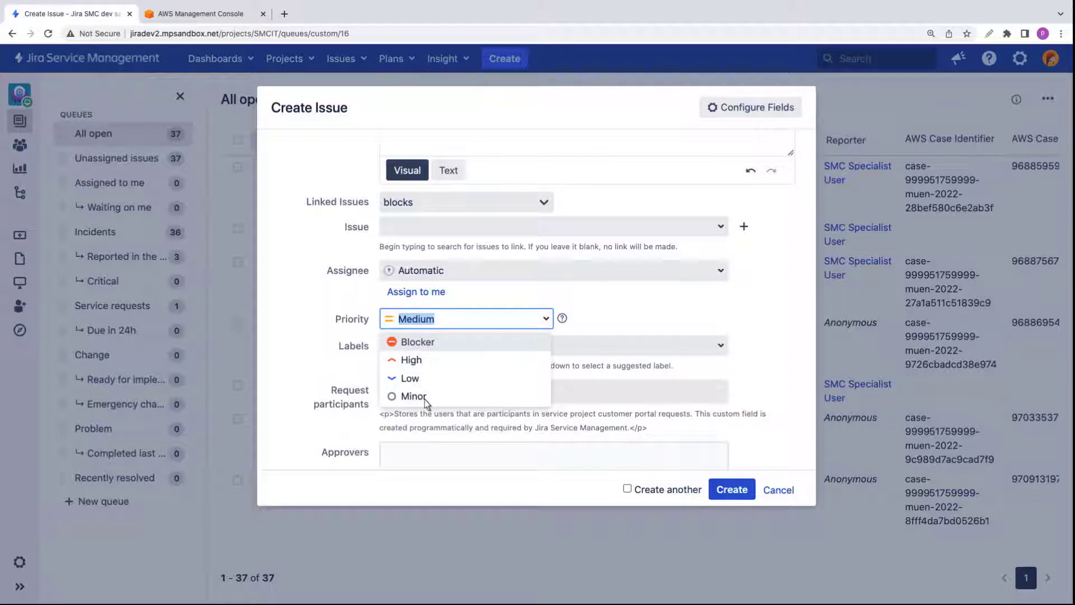
pyautogui.click(413, 395)
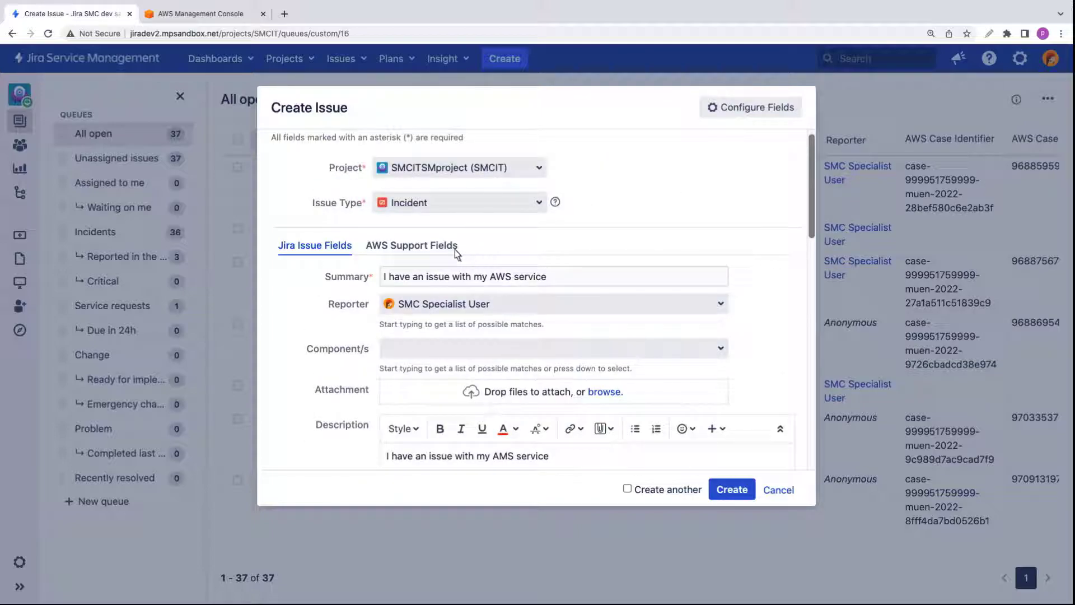
# Create the incident with an AWS Support case under AMS Operations - Service Request, category Other
pyautogui.click(412, 245)
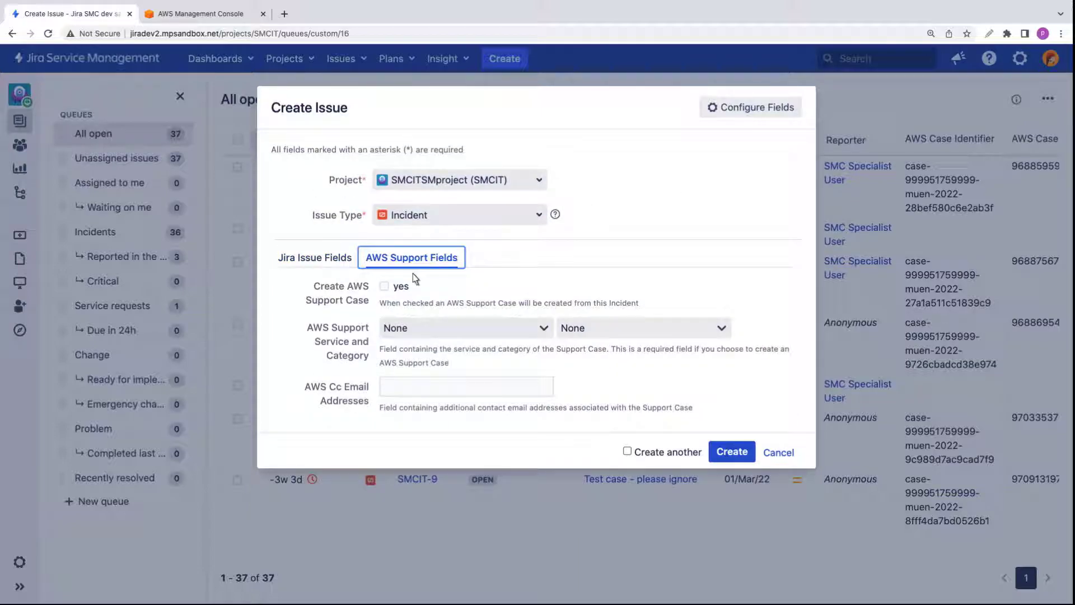
pyautogui.click(385, 286)
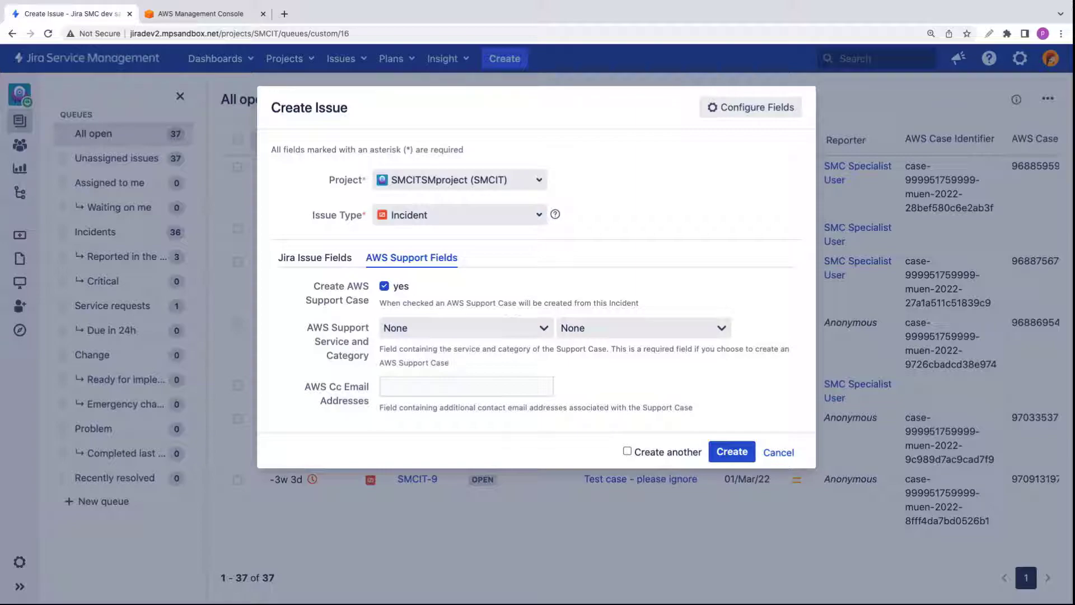
pyautogui.moveTo(546, 334)
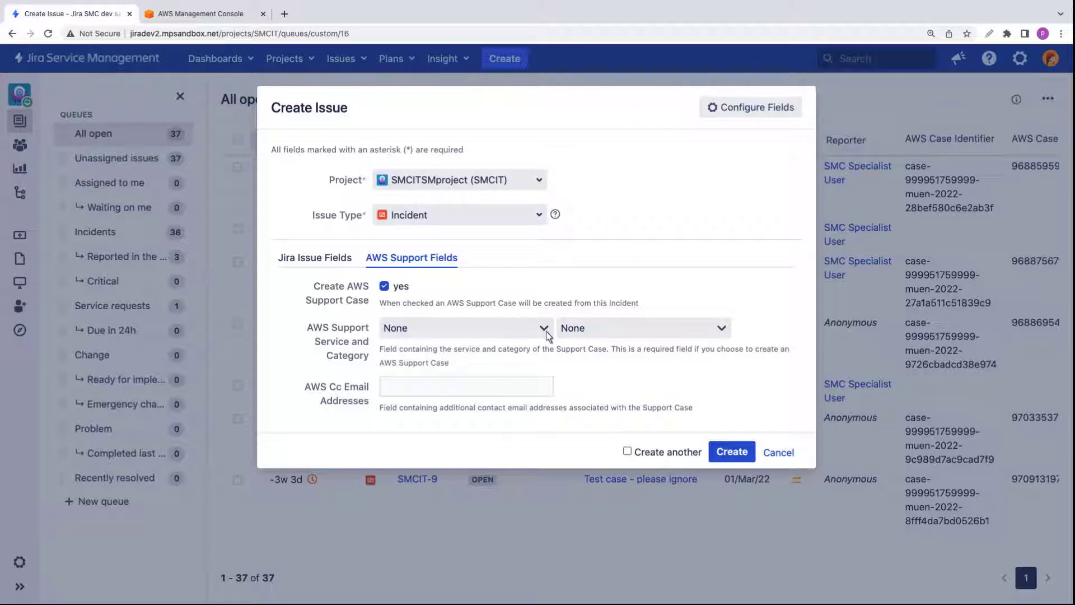
pyautogui.click(464, 328)
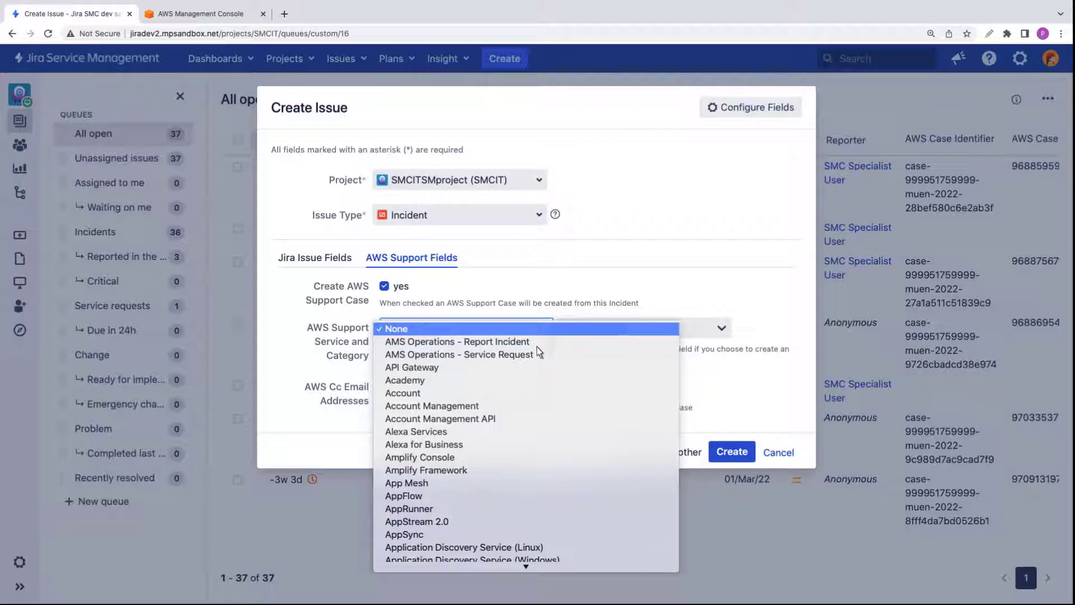
pyautogui.click(463, 355)
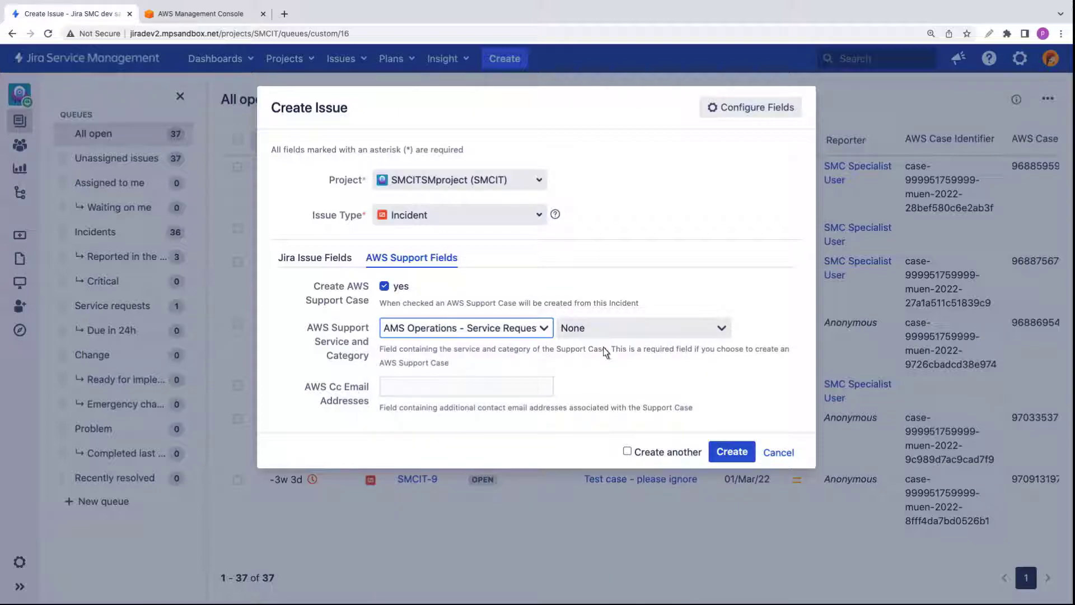
pyautogui.click(641, 327)
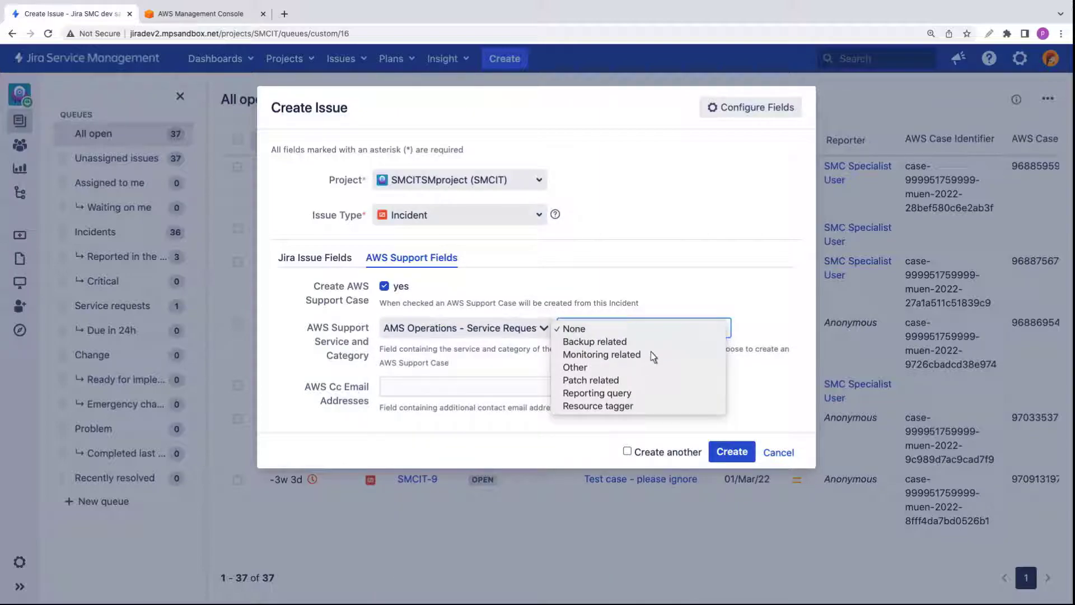
pyautogui.click(575, 368)
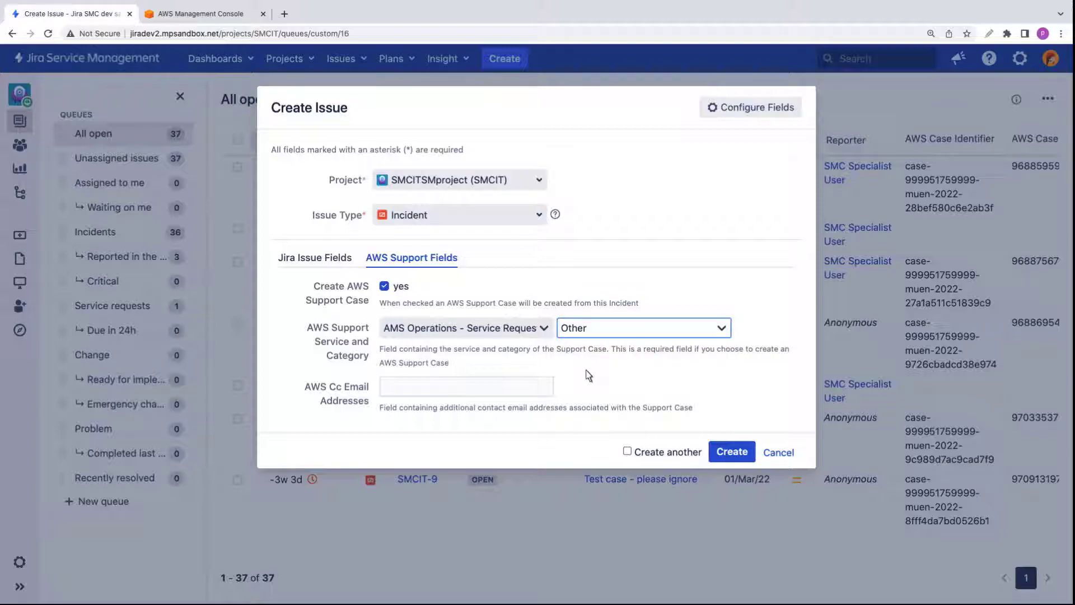
pyautogui.click(731, 452)
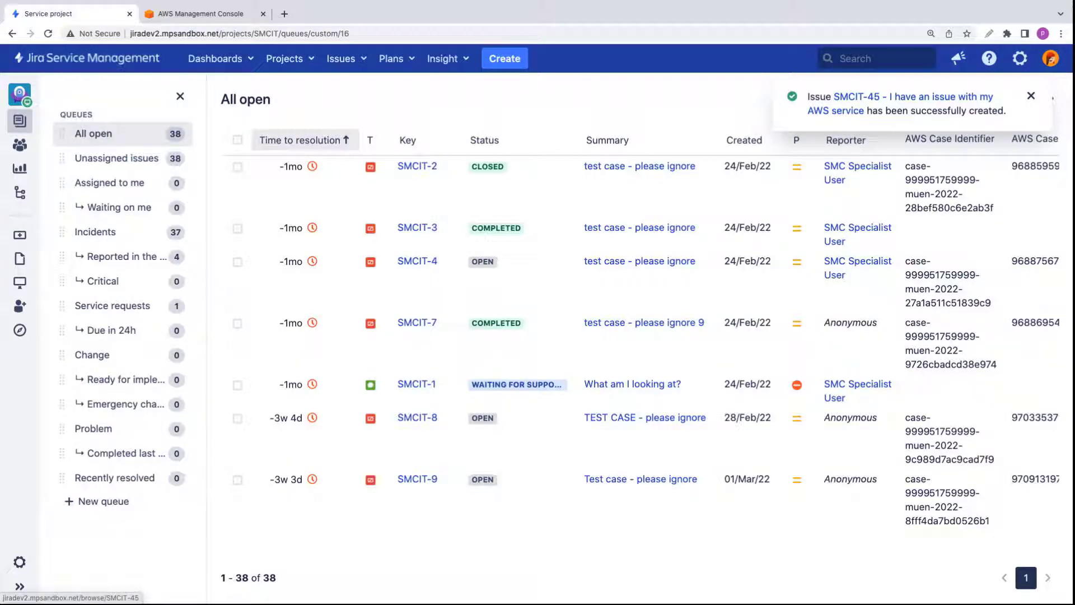
pyautogui.moveTo(805, 264)
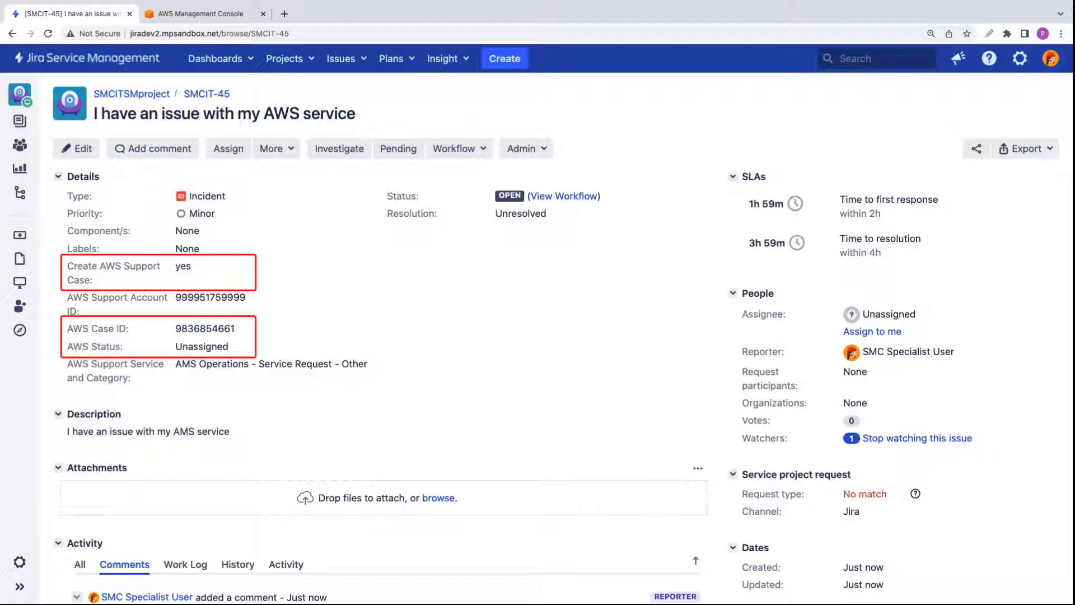
# Switch from incident SMCIT-45 to the AWS Management Console
pyautogui.click(202, 13)
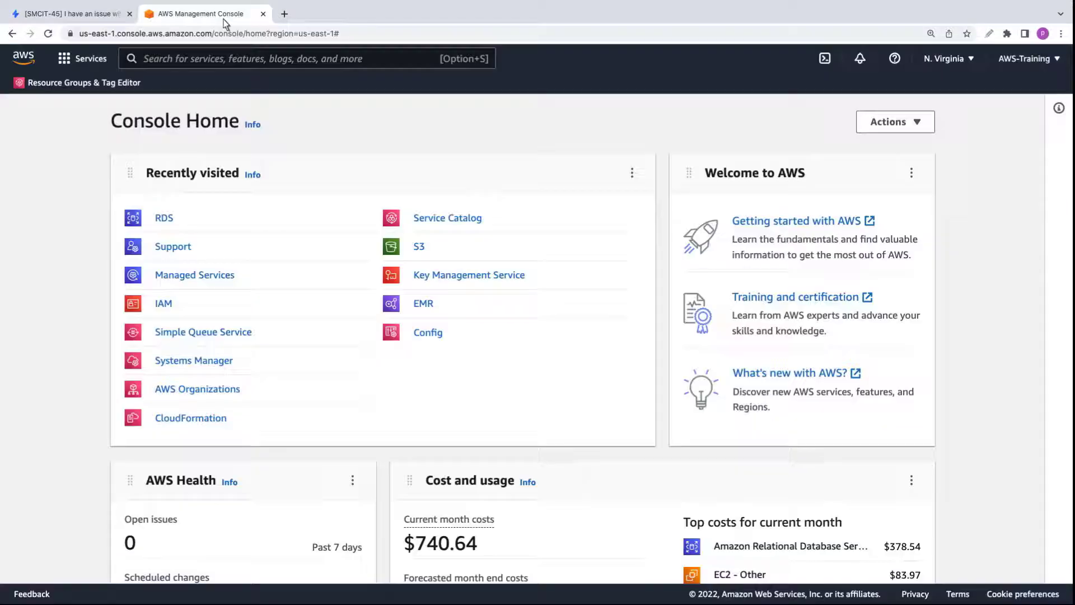
# From the AWS Managed Services dashboard, open the new service request's case details
pyautogui.click(194, 276)
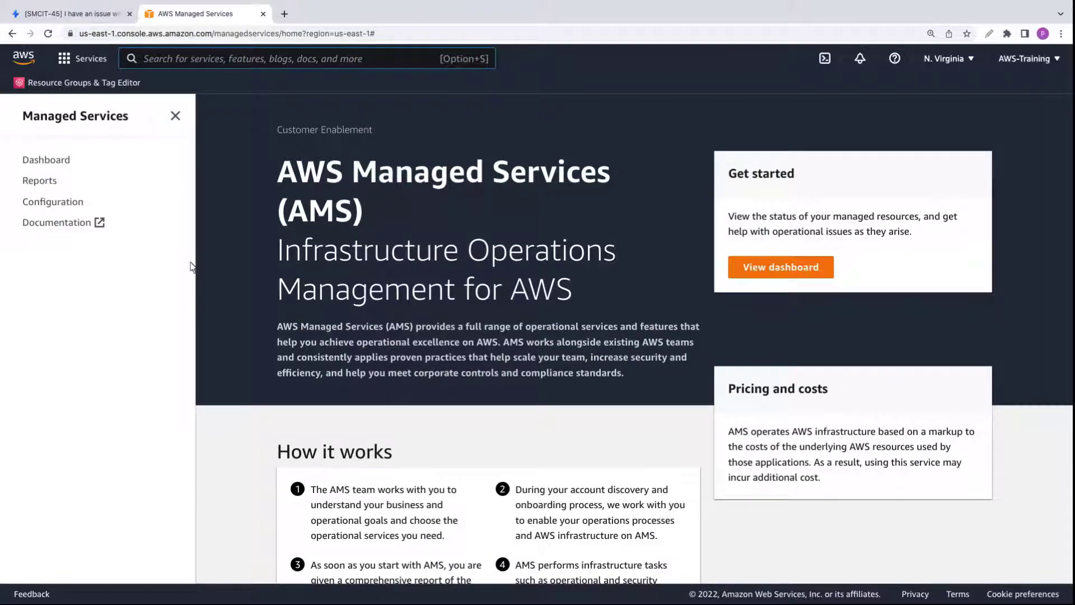
pyautogui.click(781, 266)
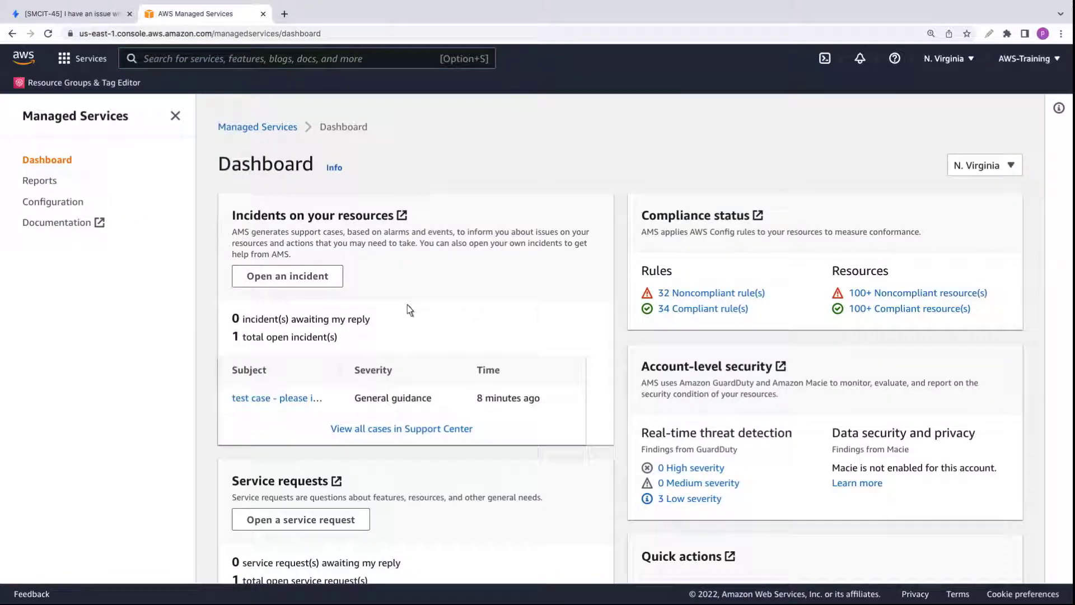
pyautogui.scroll(-3)
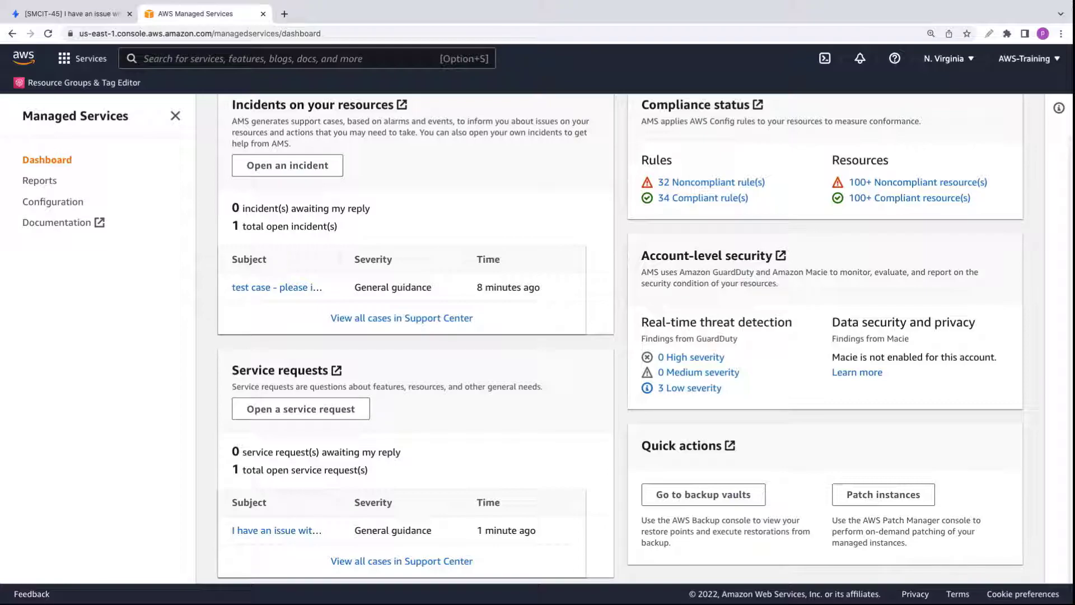
pyautogui.moveTo(341, 542)
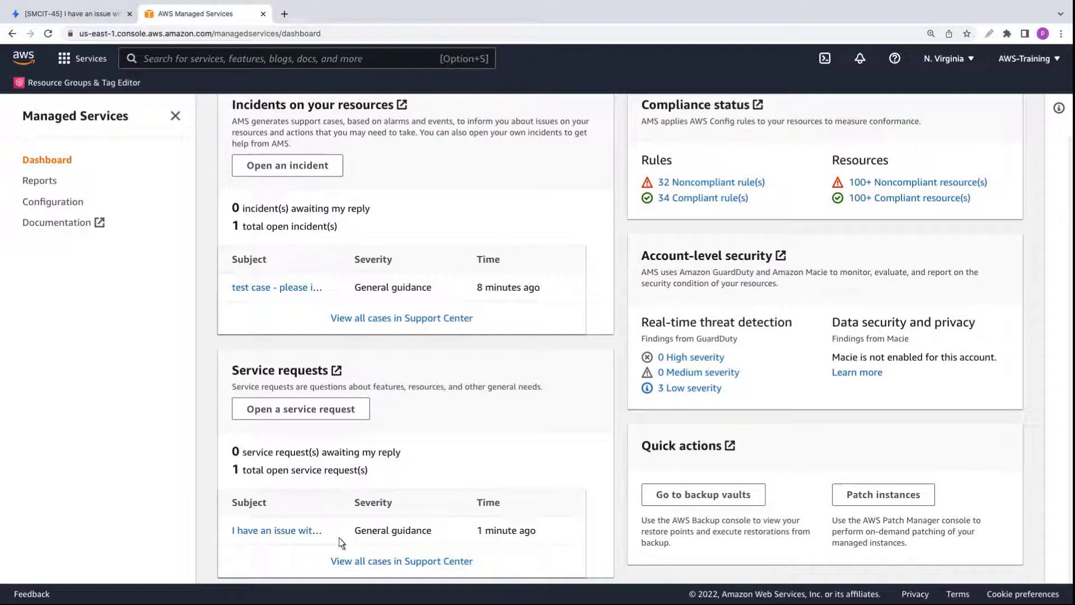
pyautogui.click(276, 530)
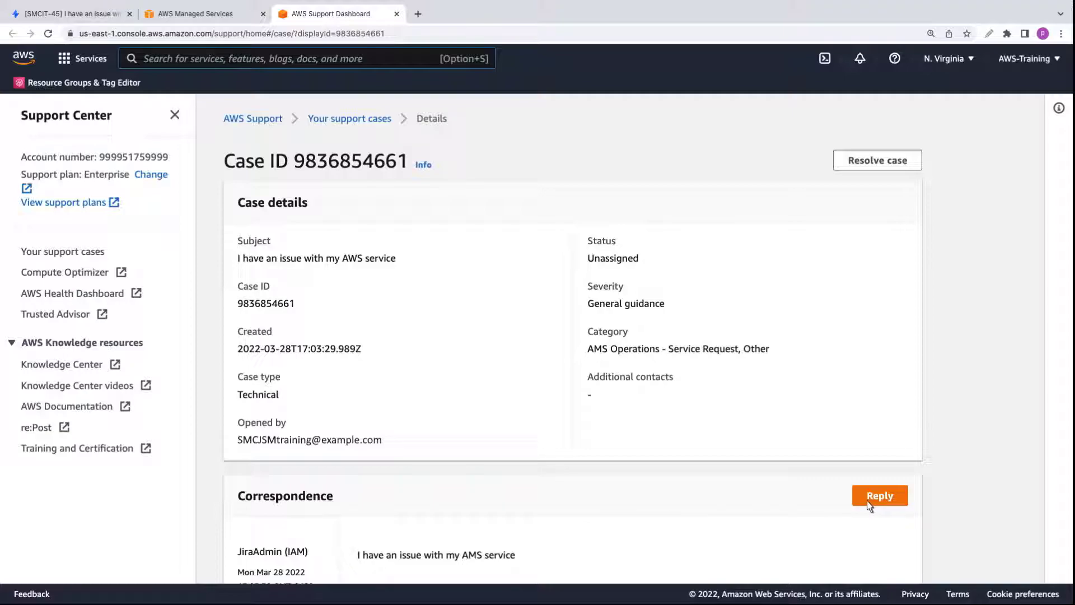
# Reply 'Thank you for reaching out to AMS team' on the case and return to the Jira incident
pyautogui.click(880, 496)
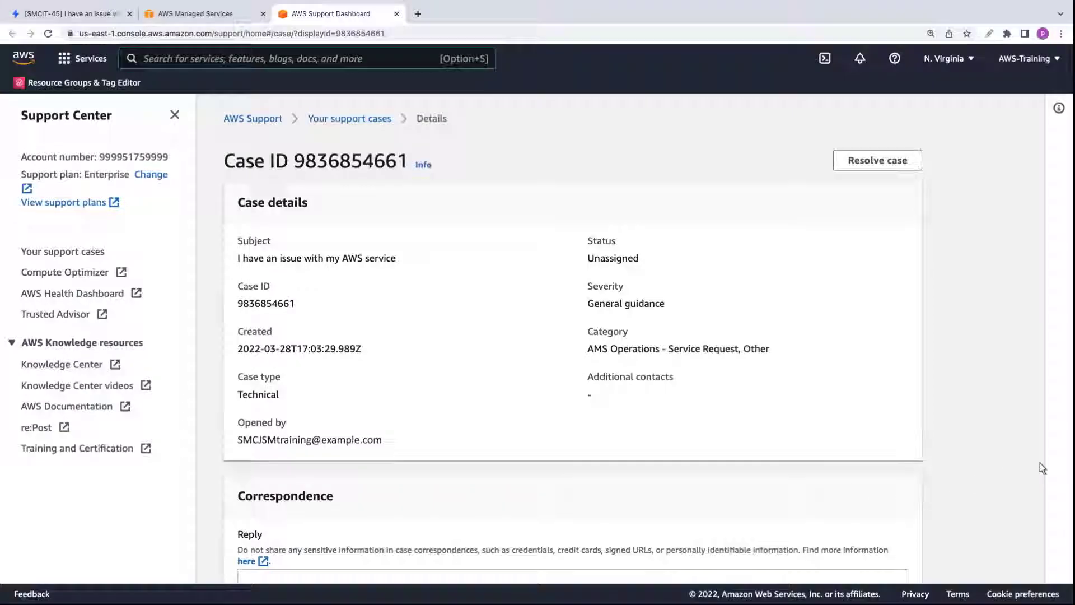
pyautogui.scroll(-3)
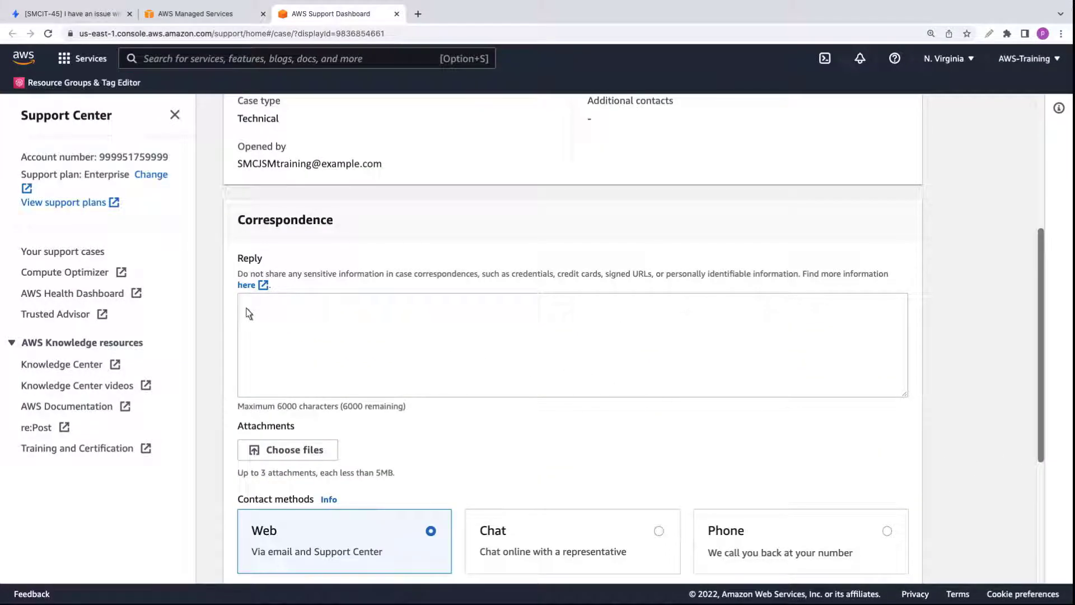
pyautogui.write('Thank you for reaching out to AMS team')
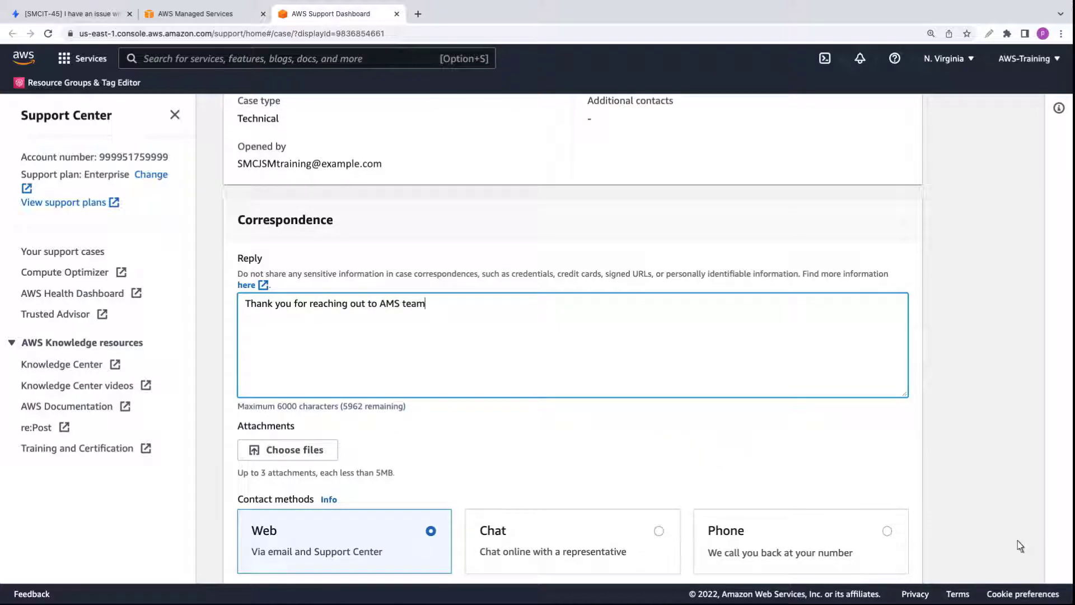
pyautogui.scroll(-3)
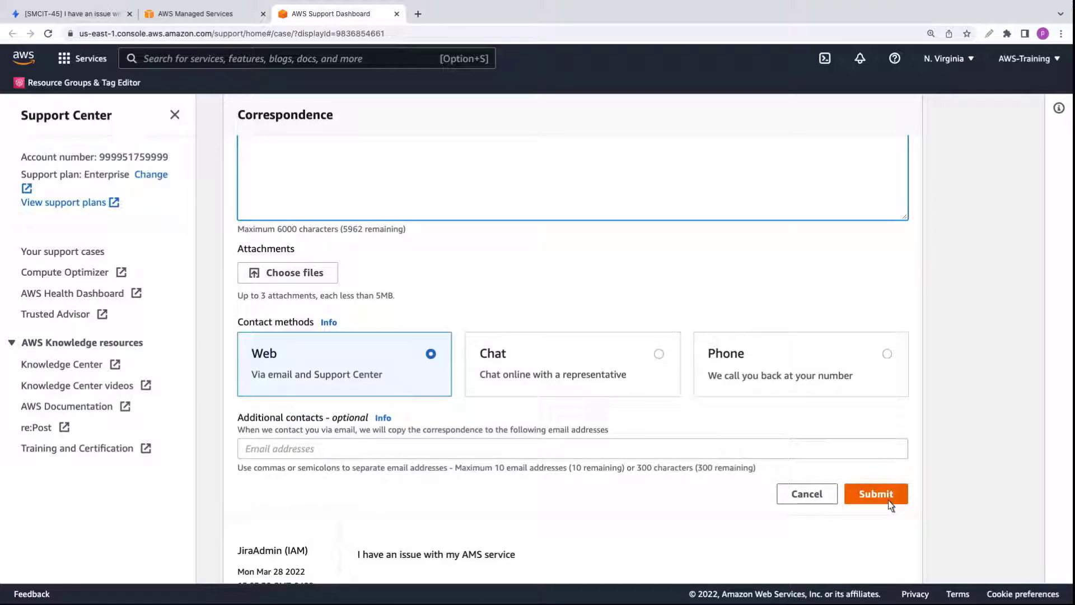
pyautogui.click(876, 494)
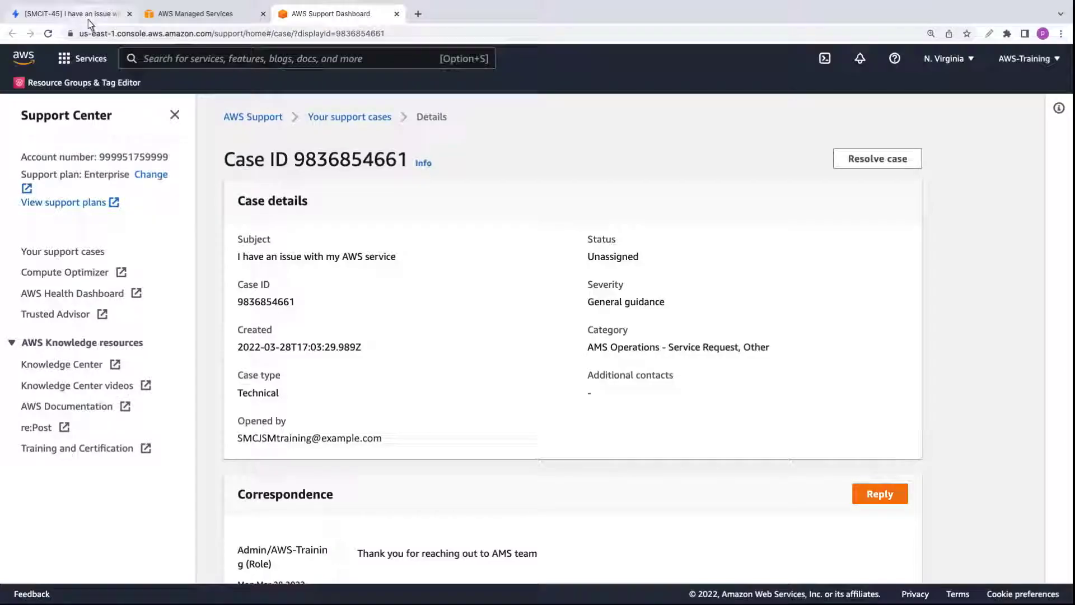
pyautogui.click(69, 13)
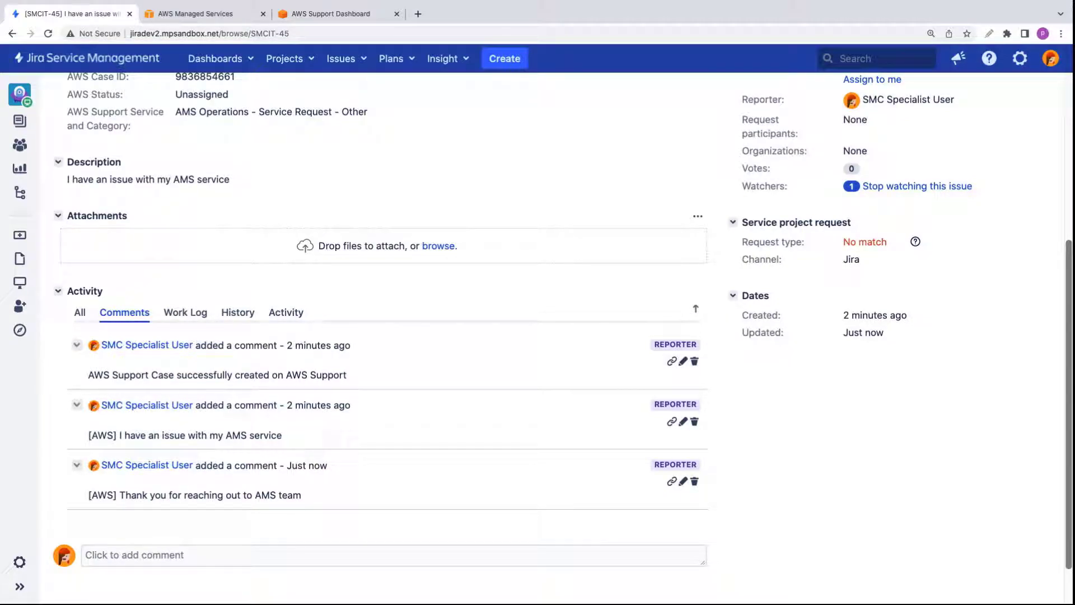
pyautogui.moveTo(719, 571)
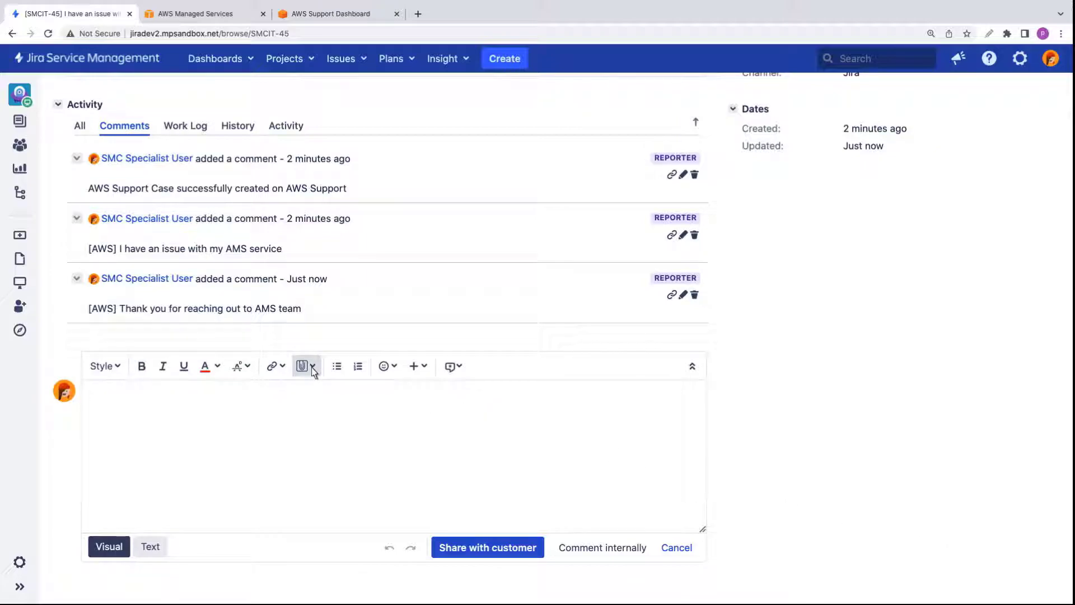
# Start attaching a file to a new comment on SMCIT-45
pyautogui.click(301, 365)
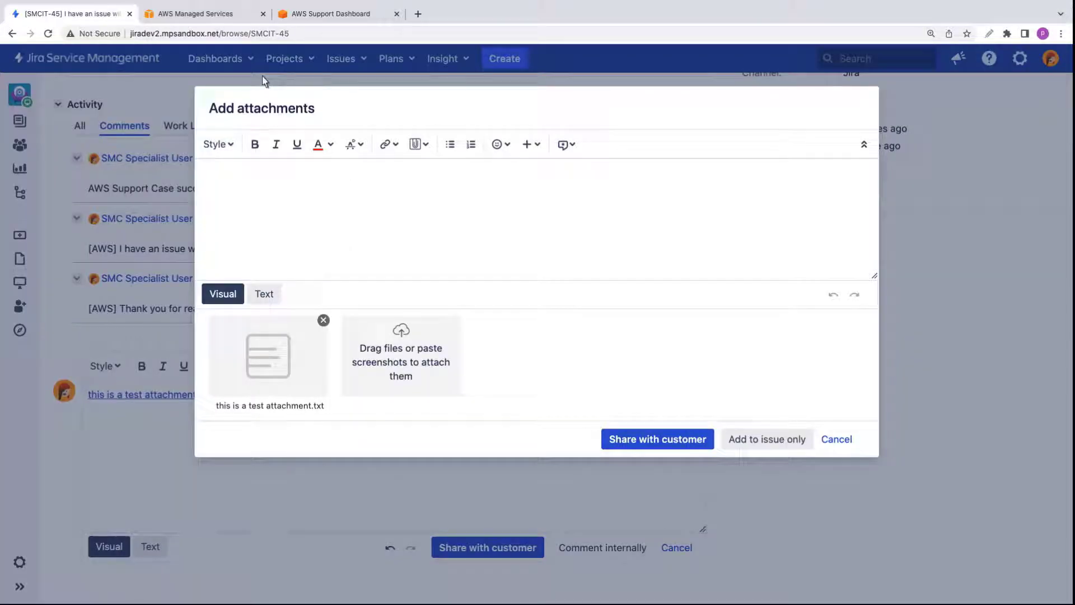
# Share the comment 'See attachment for additional details' with the test file to the customer
pyautogui.write('See attachment..')
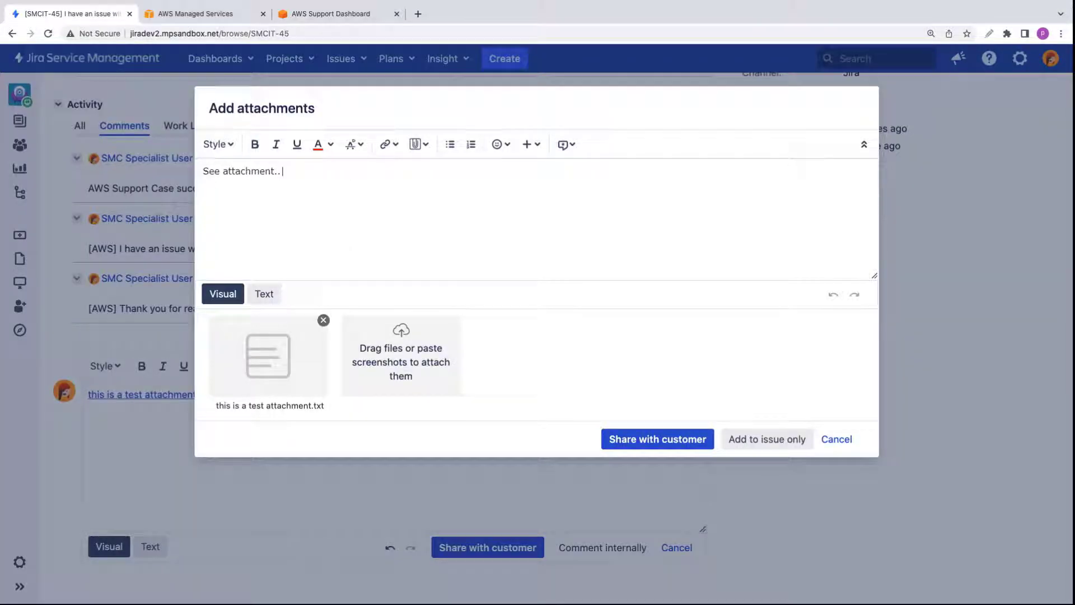
pyautogui.write('for additional details')
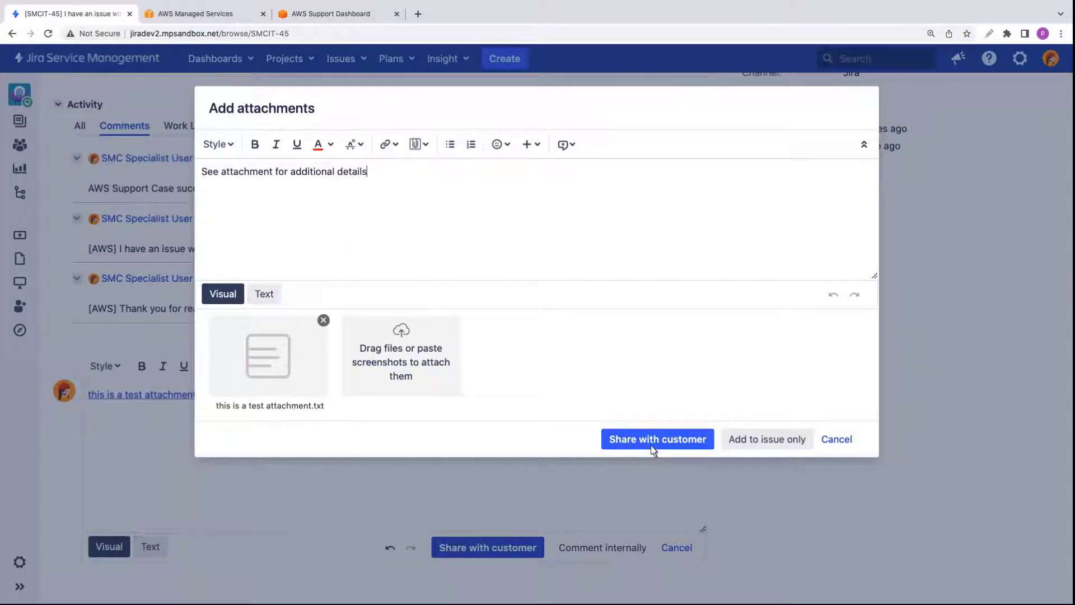
pyautogui.click(657, 439)
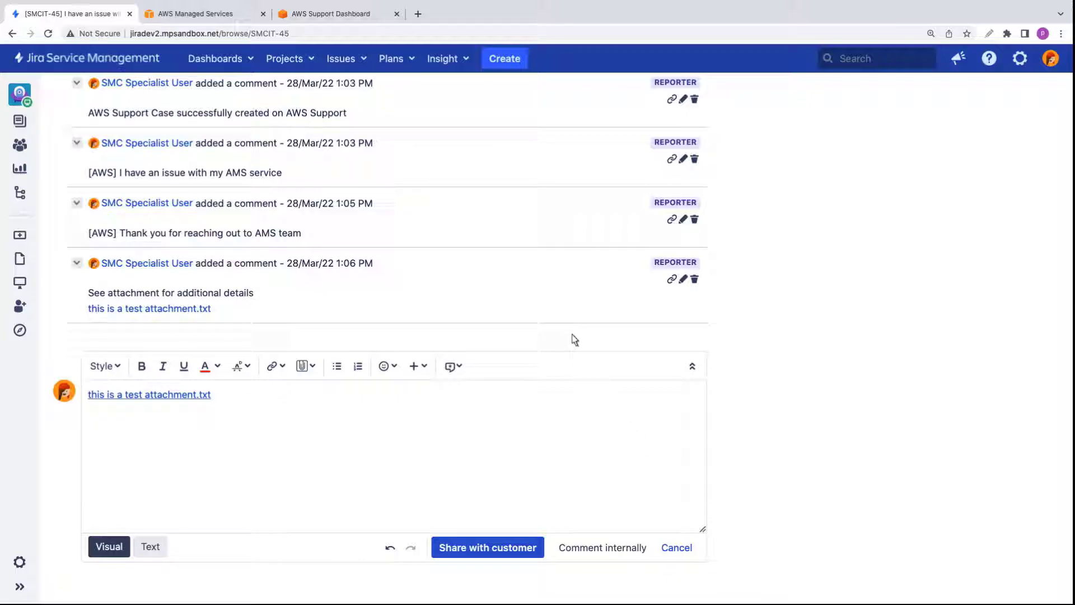
pyautogui.click(335, 14)
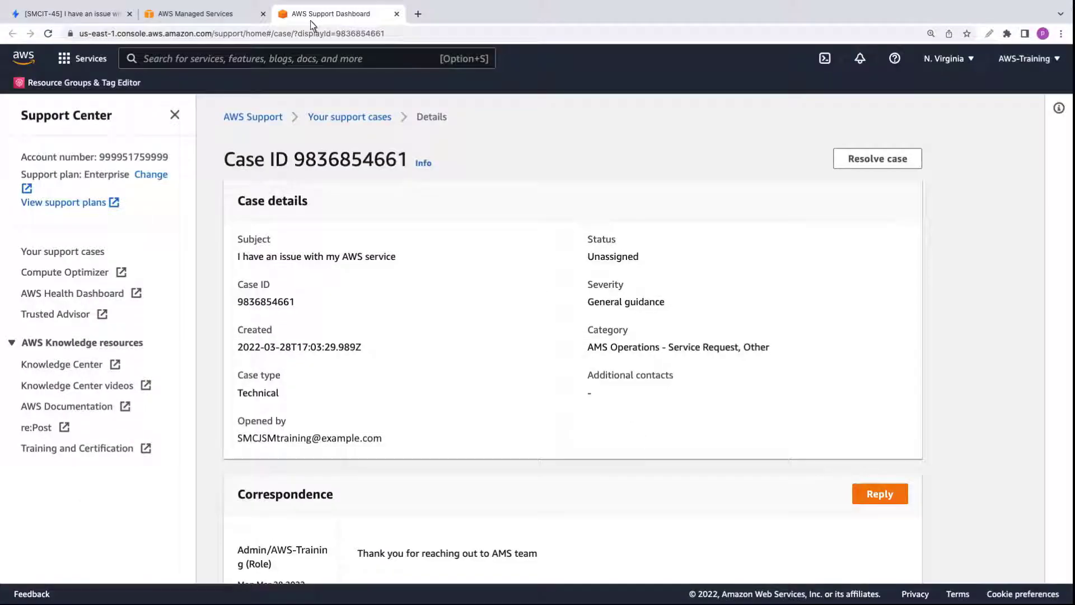
pyautogui.click(47, 33)
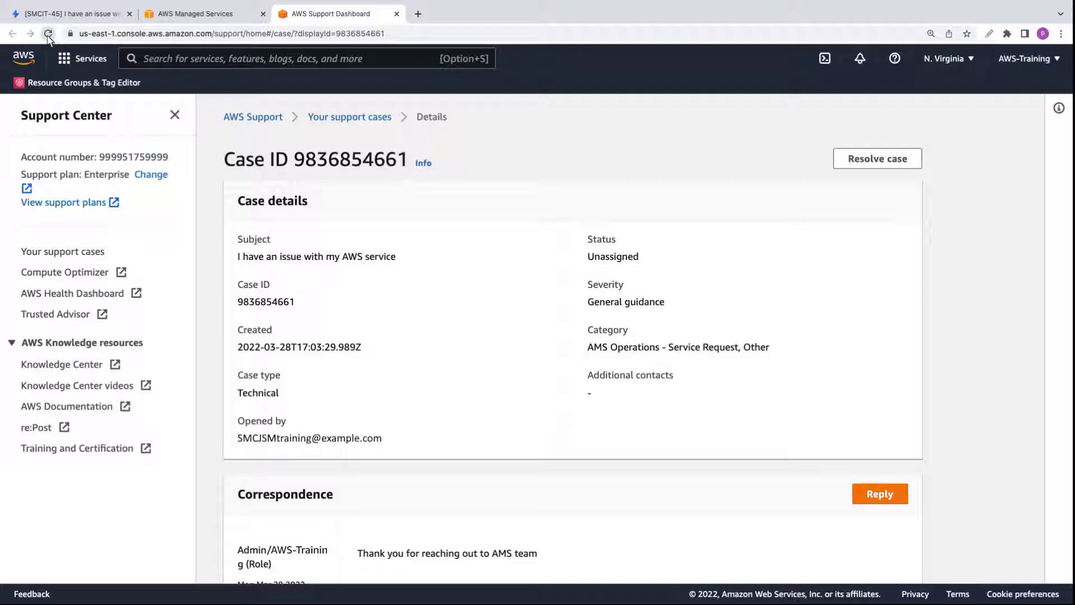
pyautogui.click(48, 32)
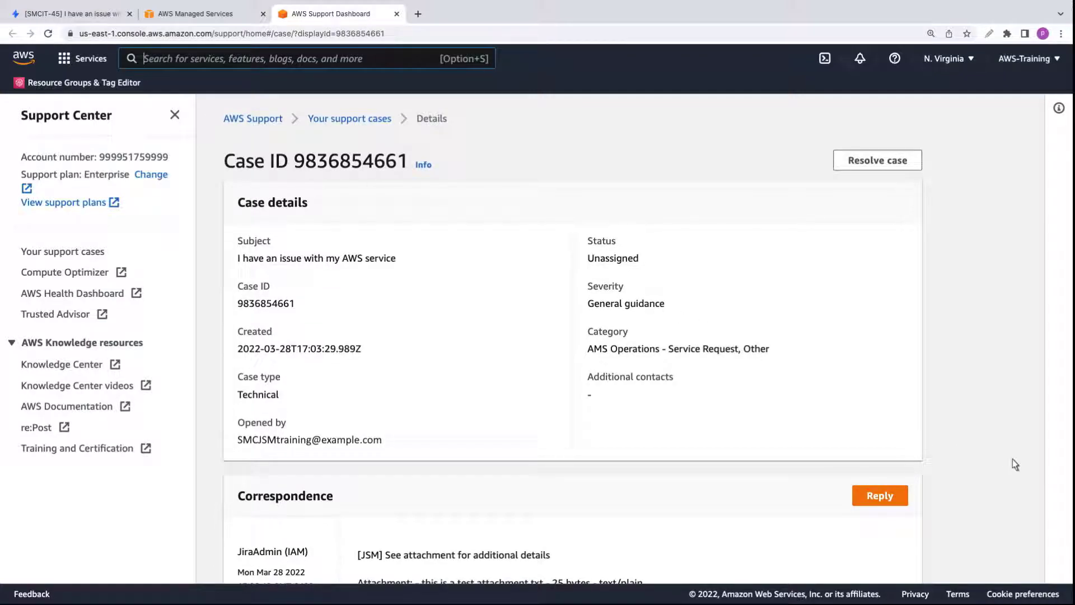
pyautogui.scroll(-3)
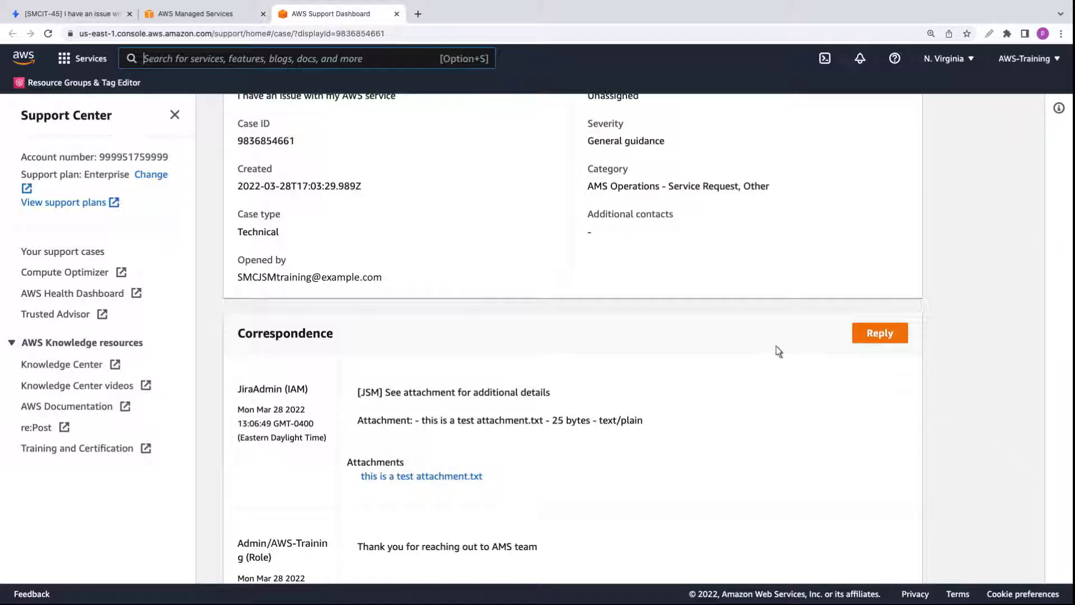
pyautogui.click(68, 14)
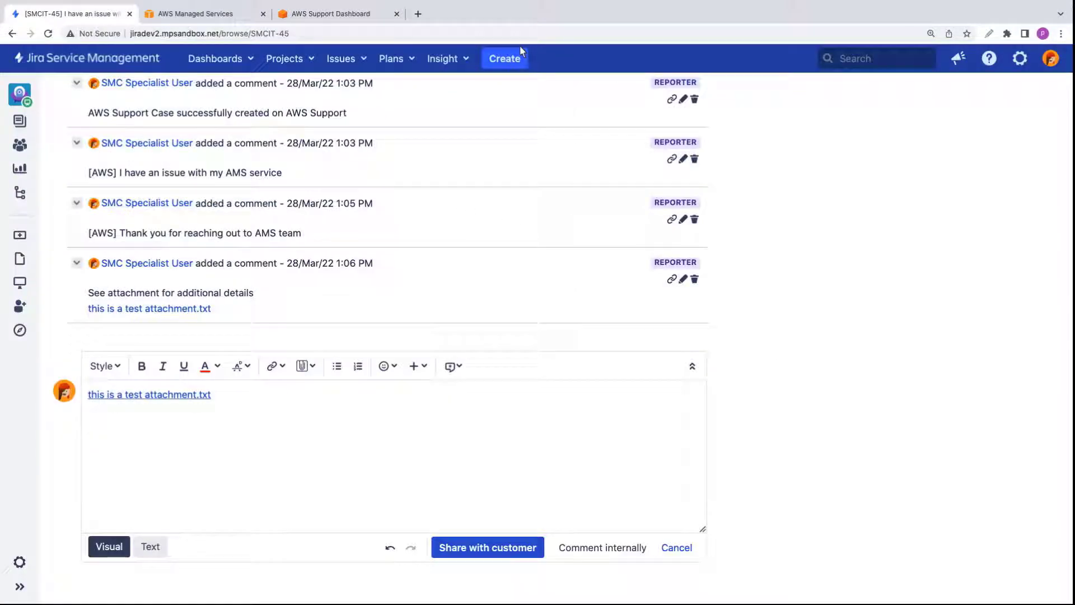
# Transition SMCIT-45 through Workflow > Resolve with resolution Done, then return to the AWS Support case
pyautogui.click(676, 548)
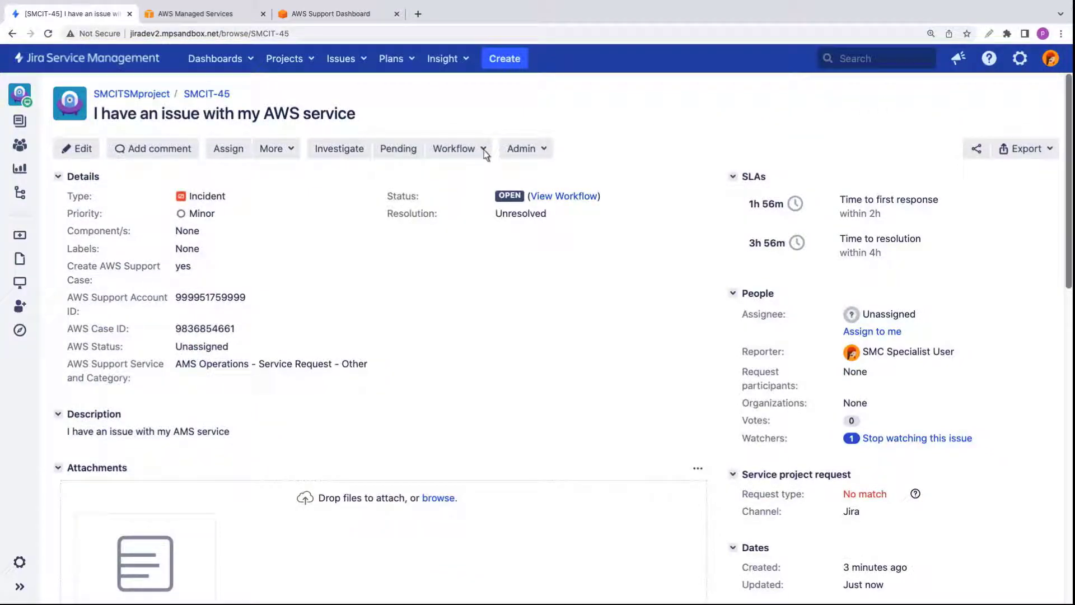
pyautogui.click(454, 148)
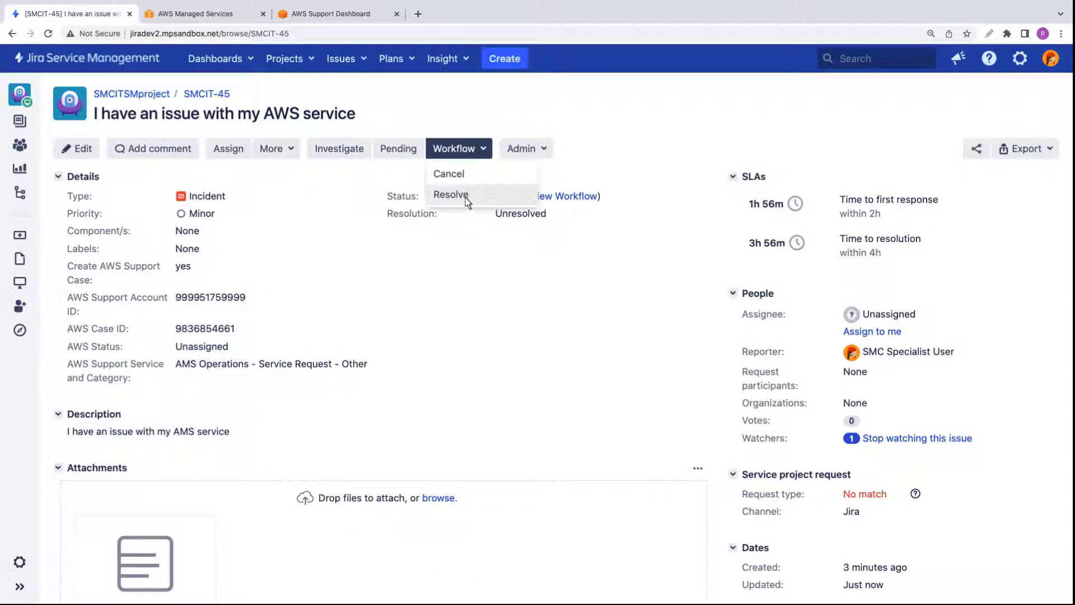
pyautogui.click(450, 194)
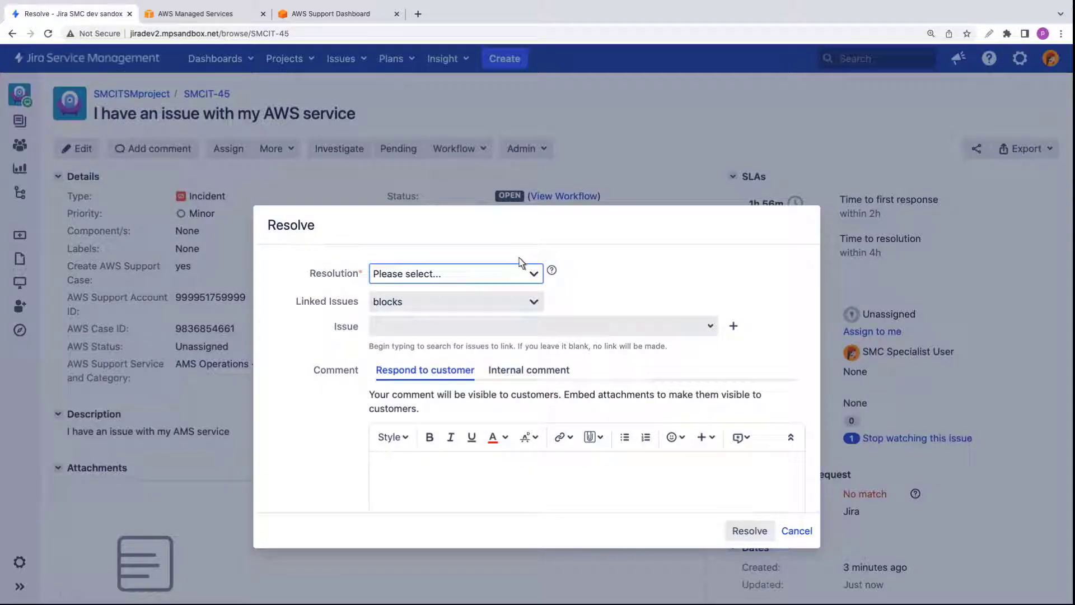
pyautogui.click(454, 273)
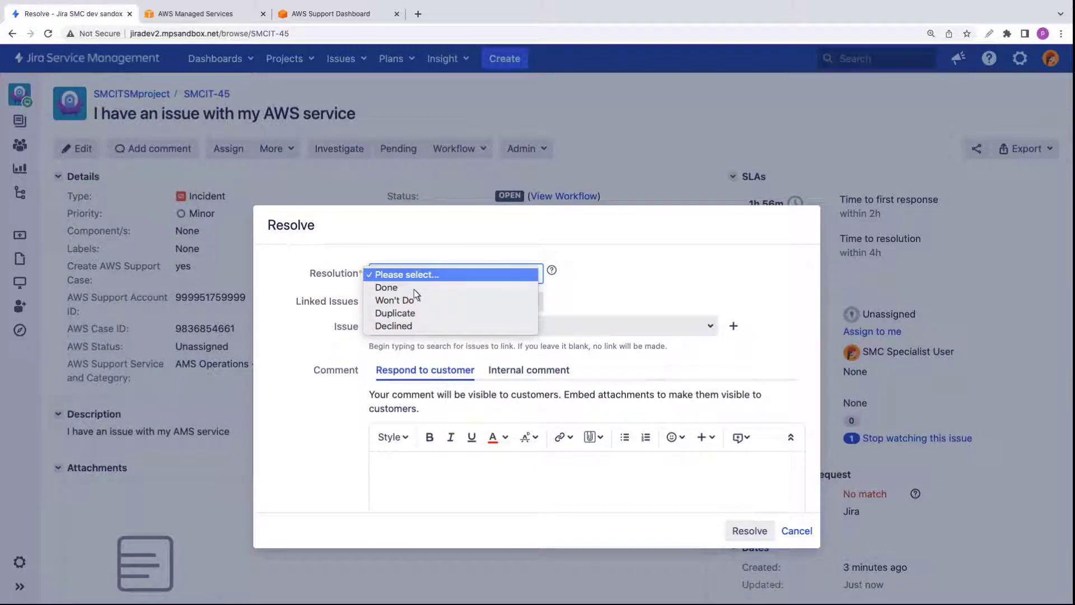
pyautogui.click(386, 288)
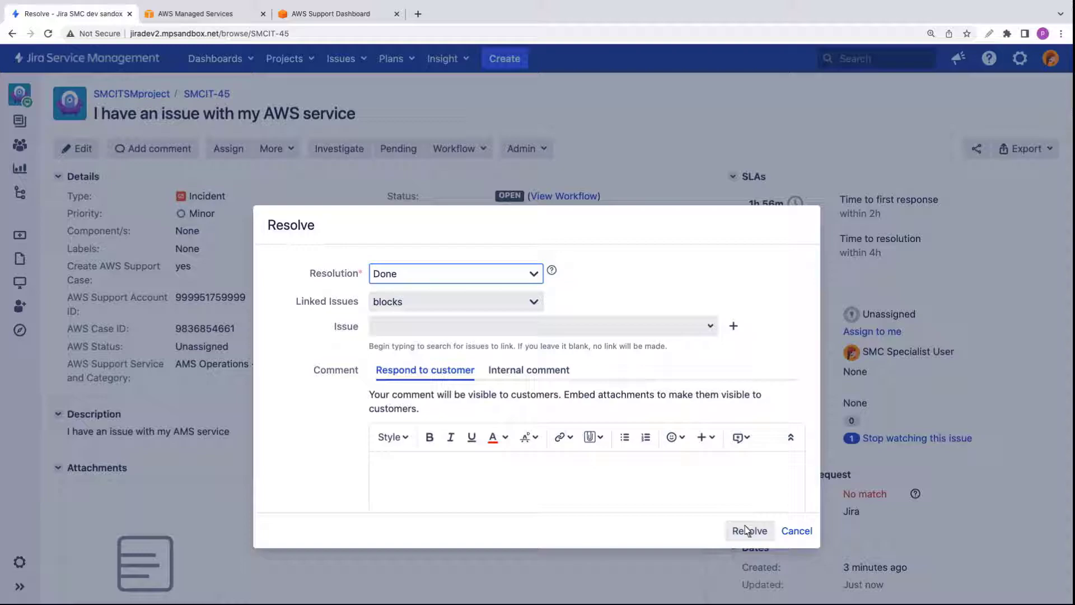
pyautogui.click(750, 530)
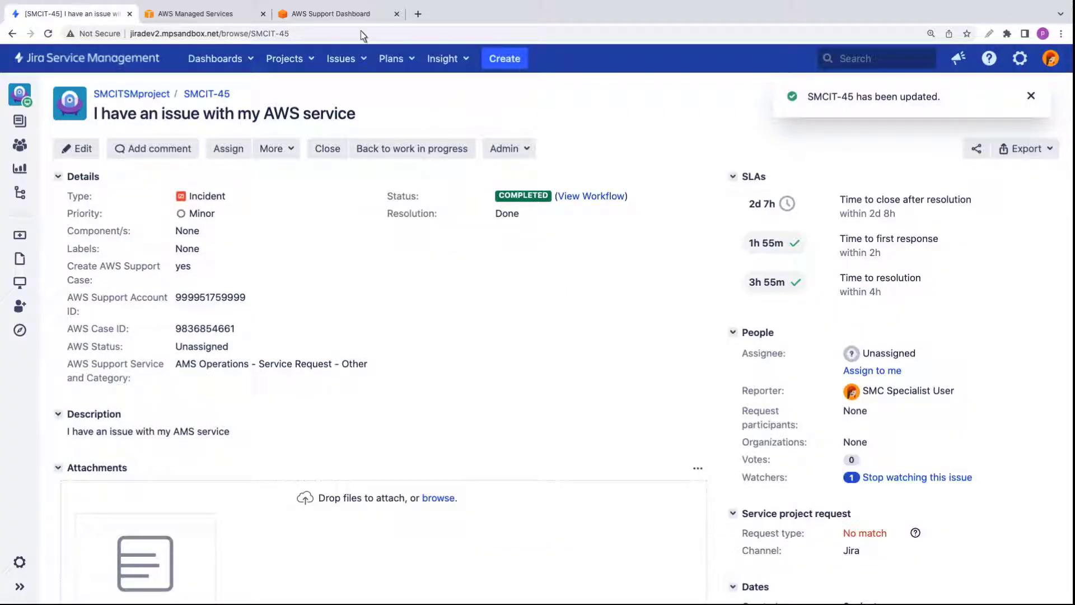
pyautogui.click(334, 14)
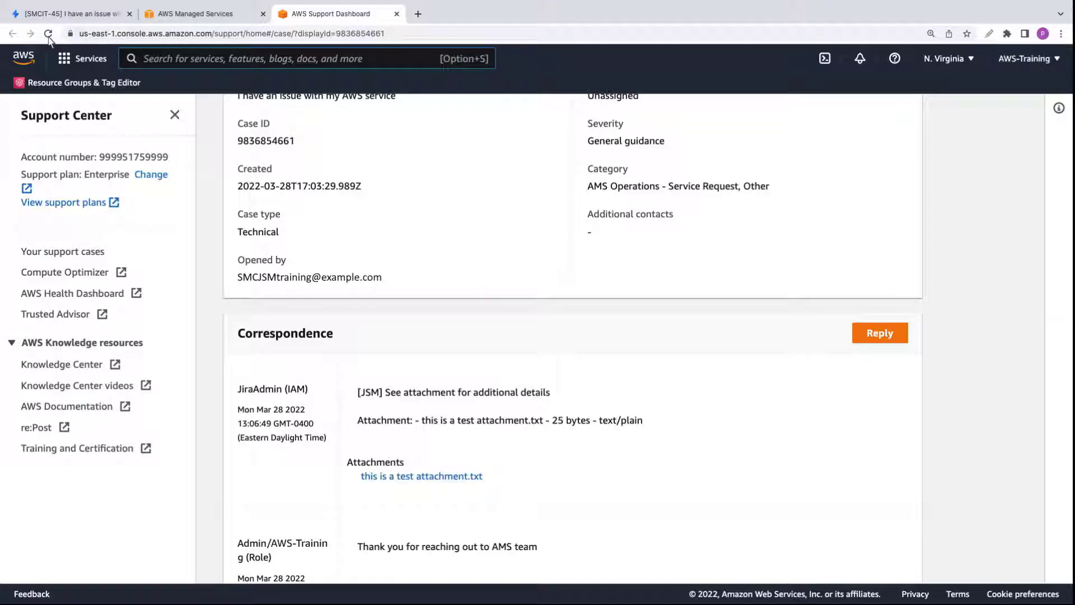